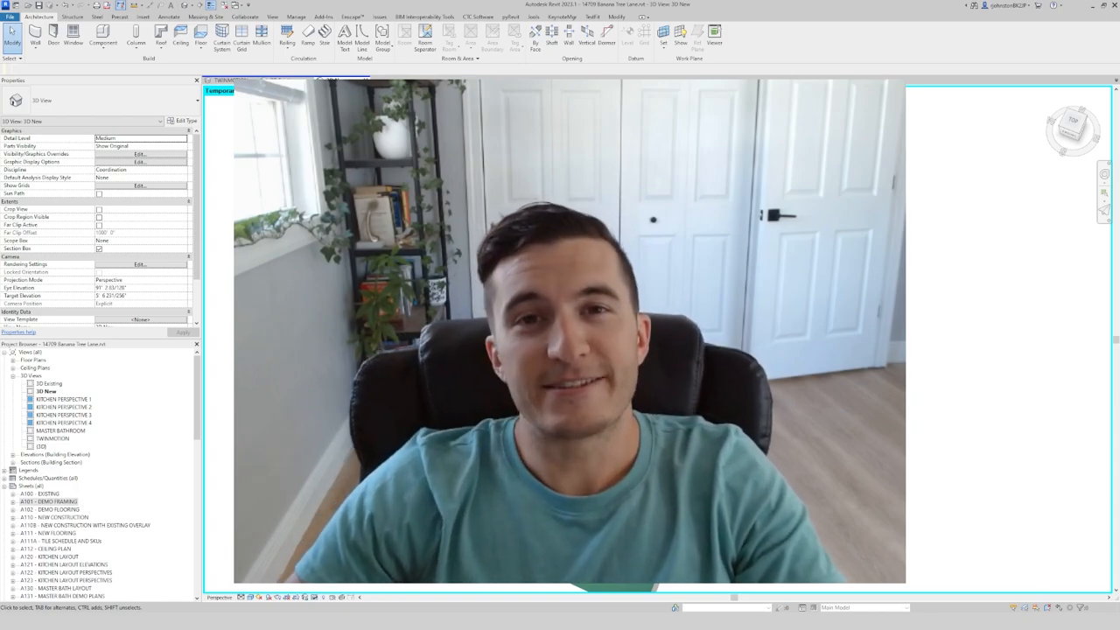
Open the '3D Existing' view showing the house with its pool and bare rooms
left_click(280, 81)
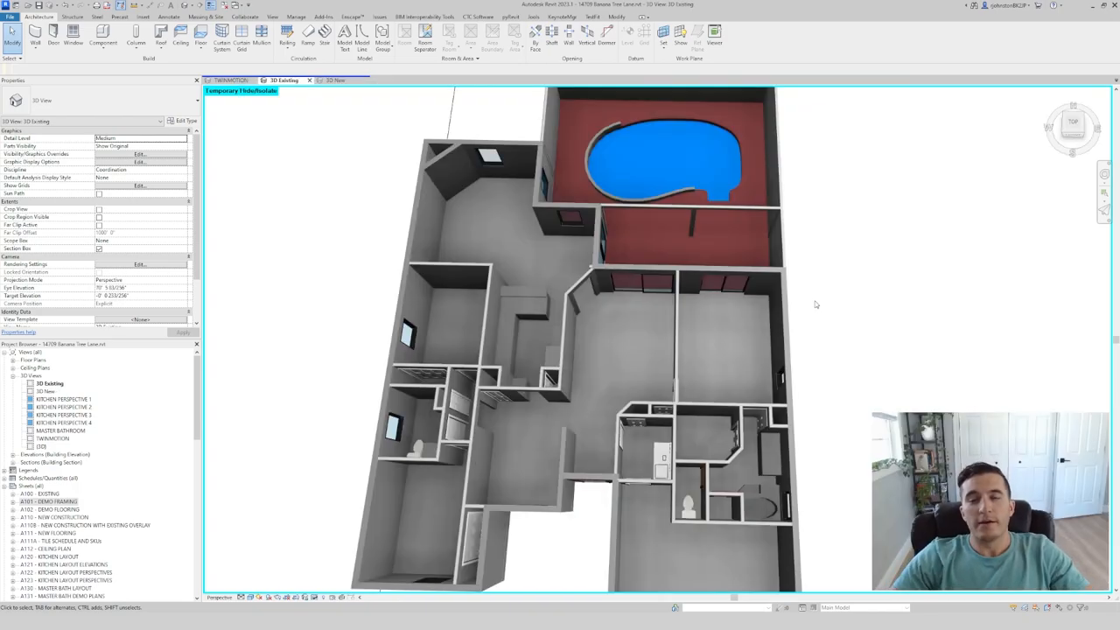
mouse_move(727, 327)
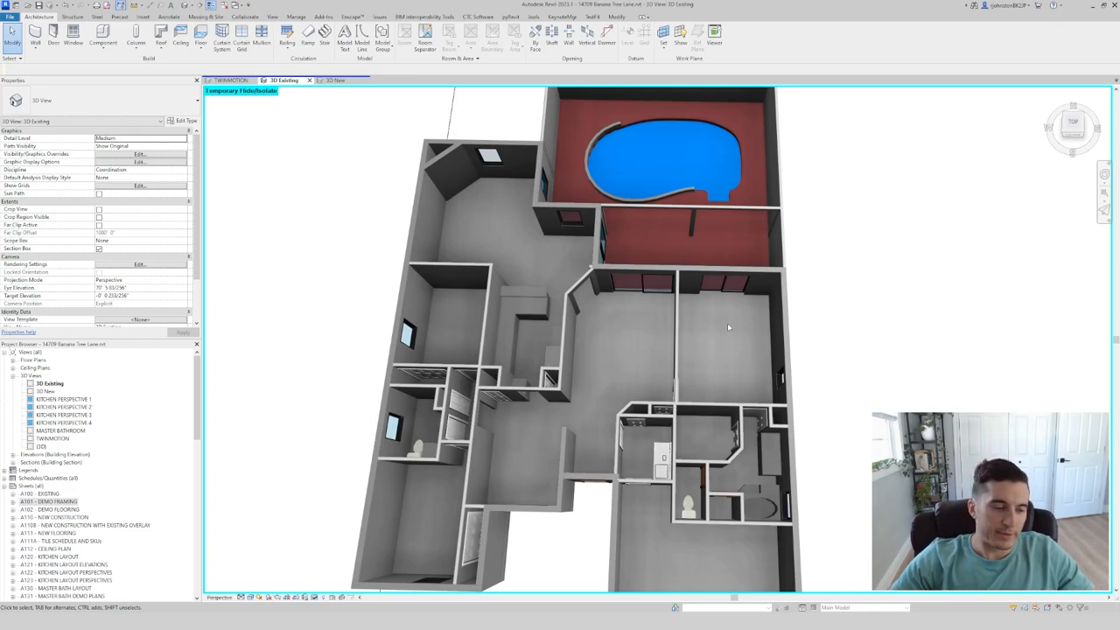
mouse_move(735, 308)
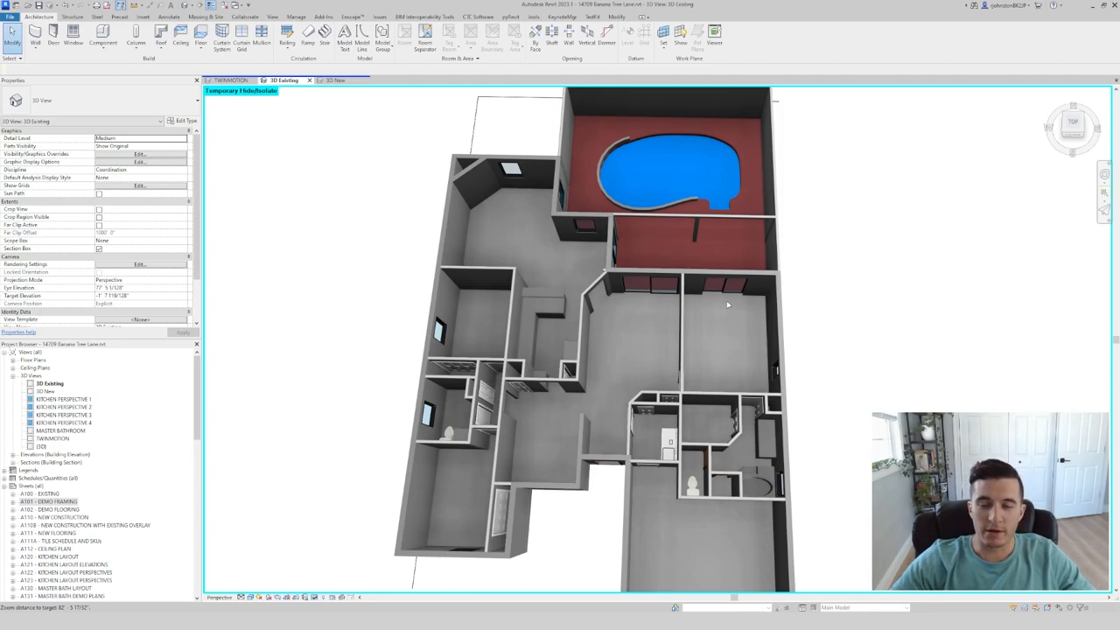
mouse_move(741, 304)
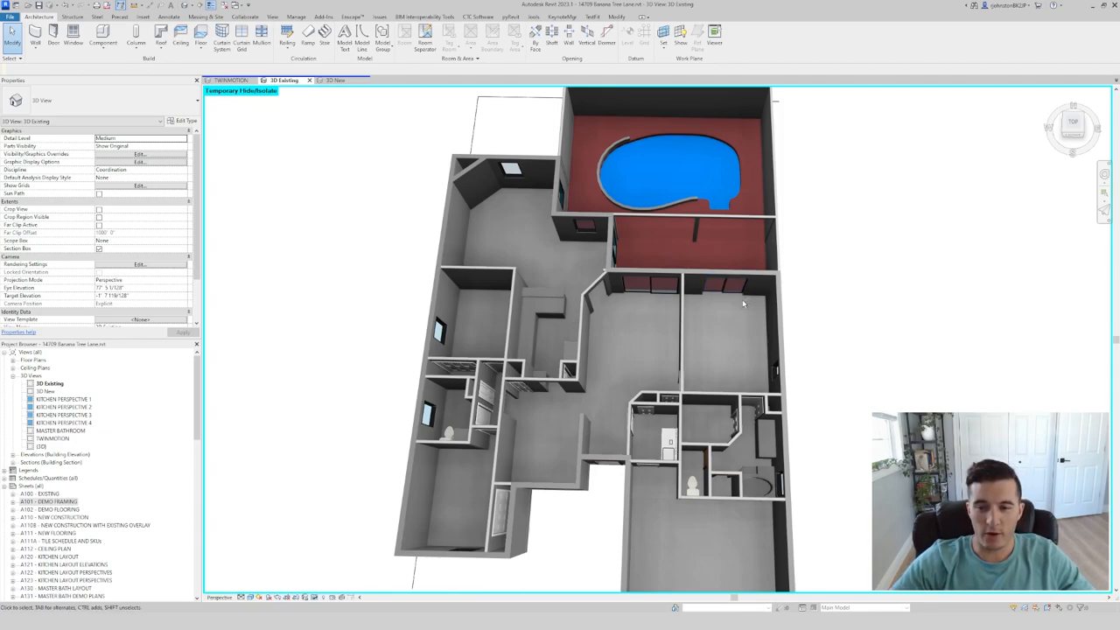
mouse_move(681, 336)
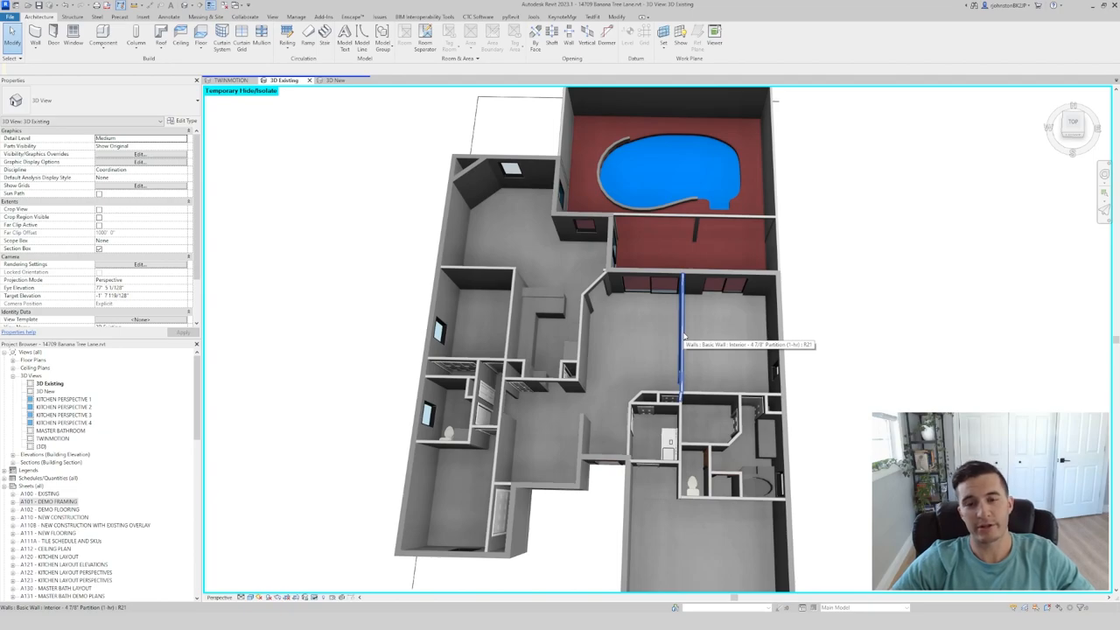
mouse_move(866, 327)
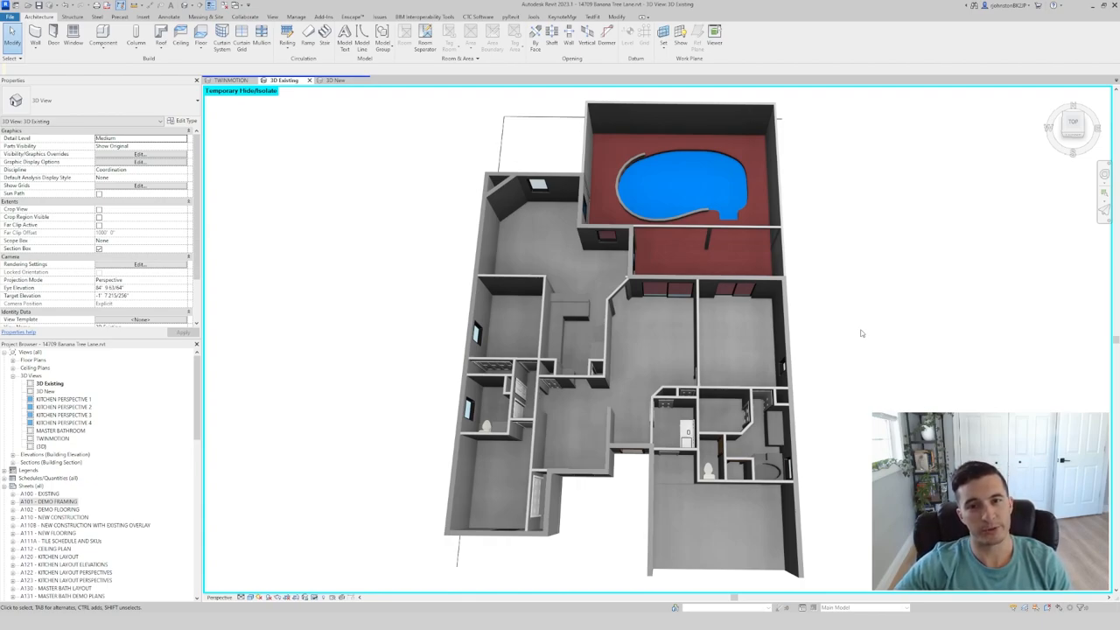
Scroll the Properties palette to the Phasing section with Phase Filter and Phase
left_click(726, 394)
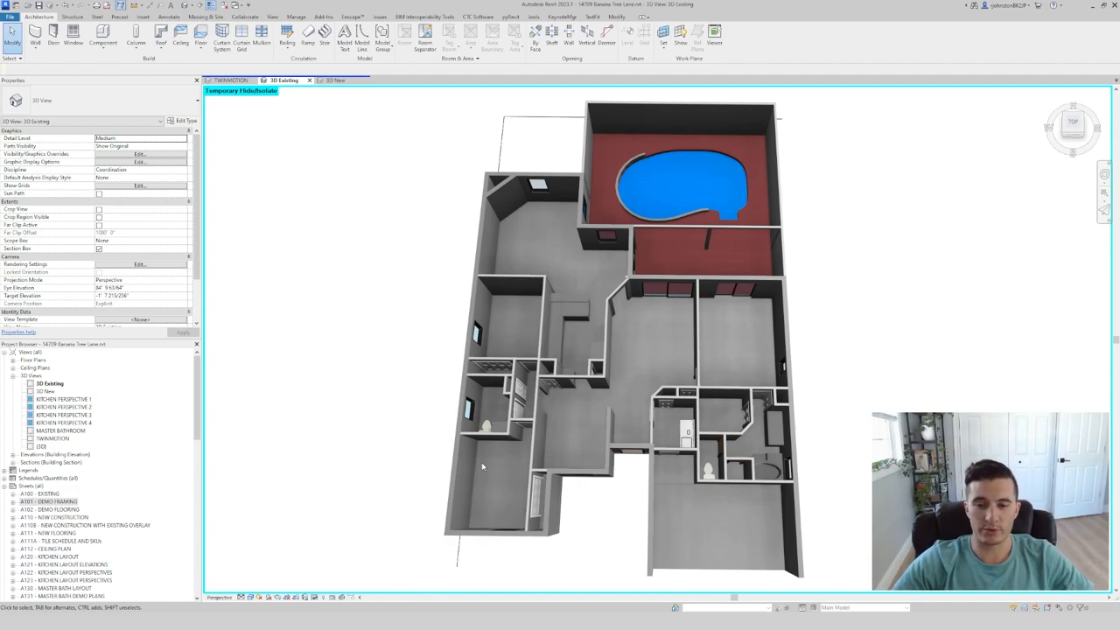
mouse_move(602, 531)
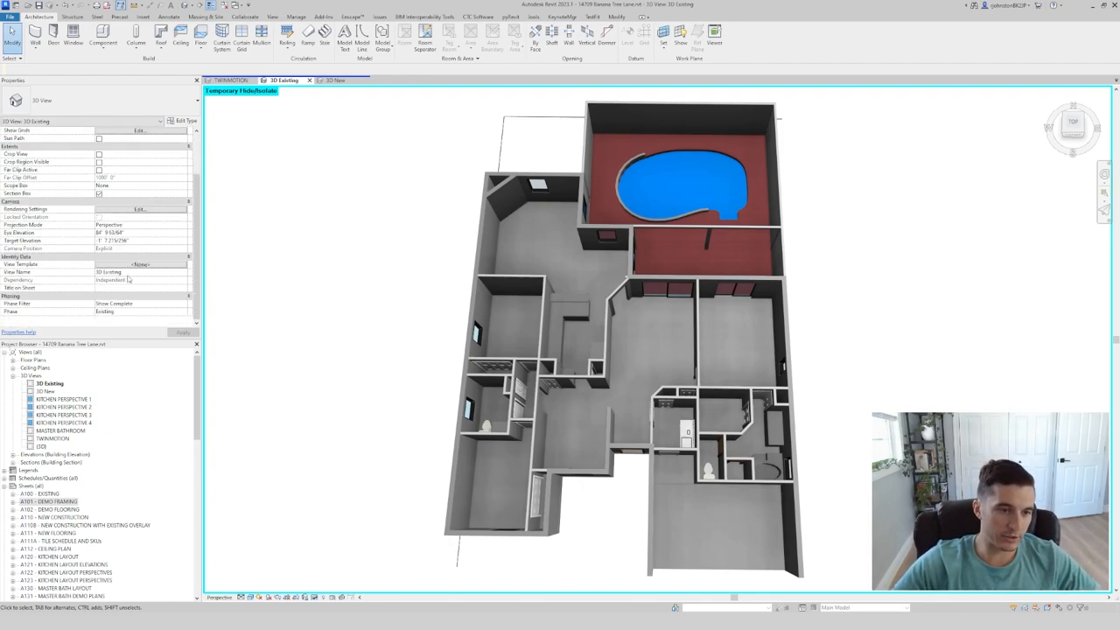
Set the view's Phase Filter to 'Show Previous + Demo' so demolished walls show red
left_click(114, 304)
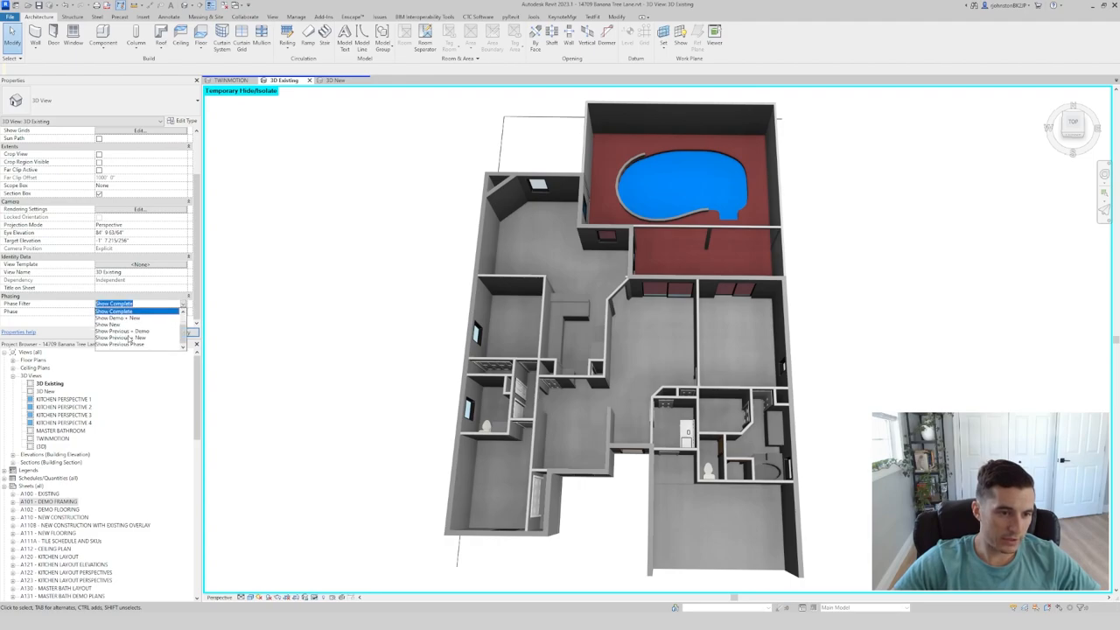
left_click(120, 332)
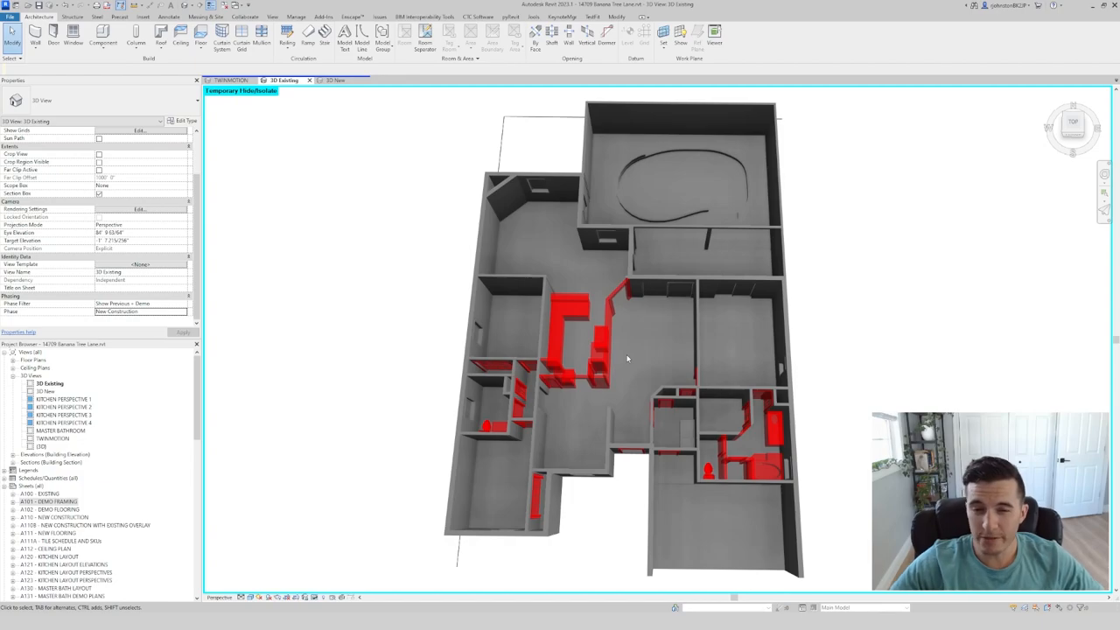
mouse_move(629, 362)
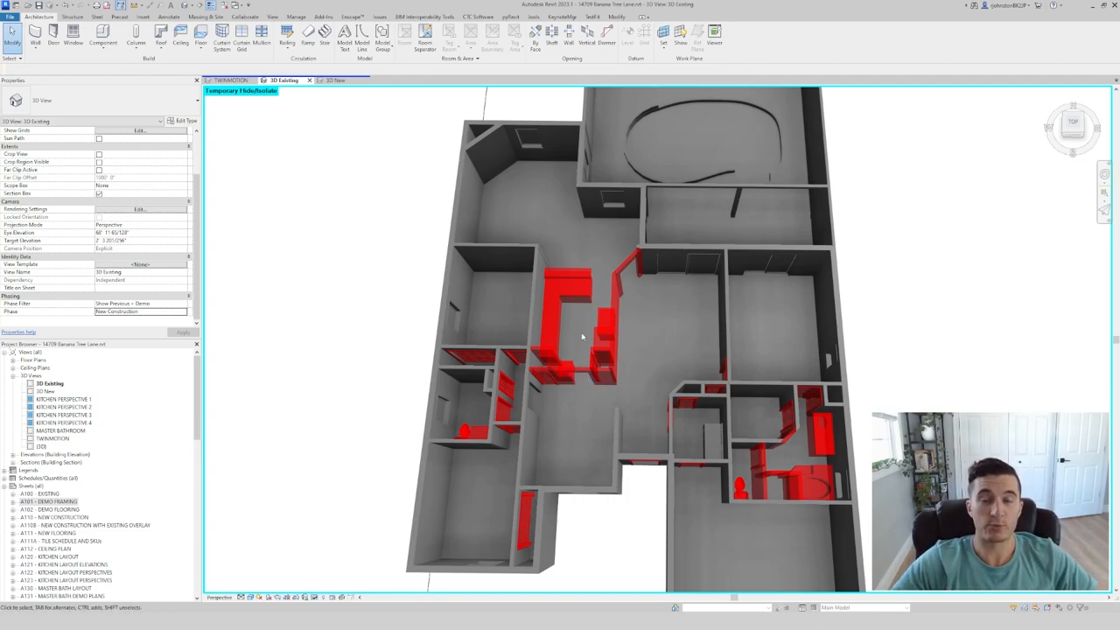
mouse_move(581, 317)
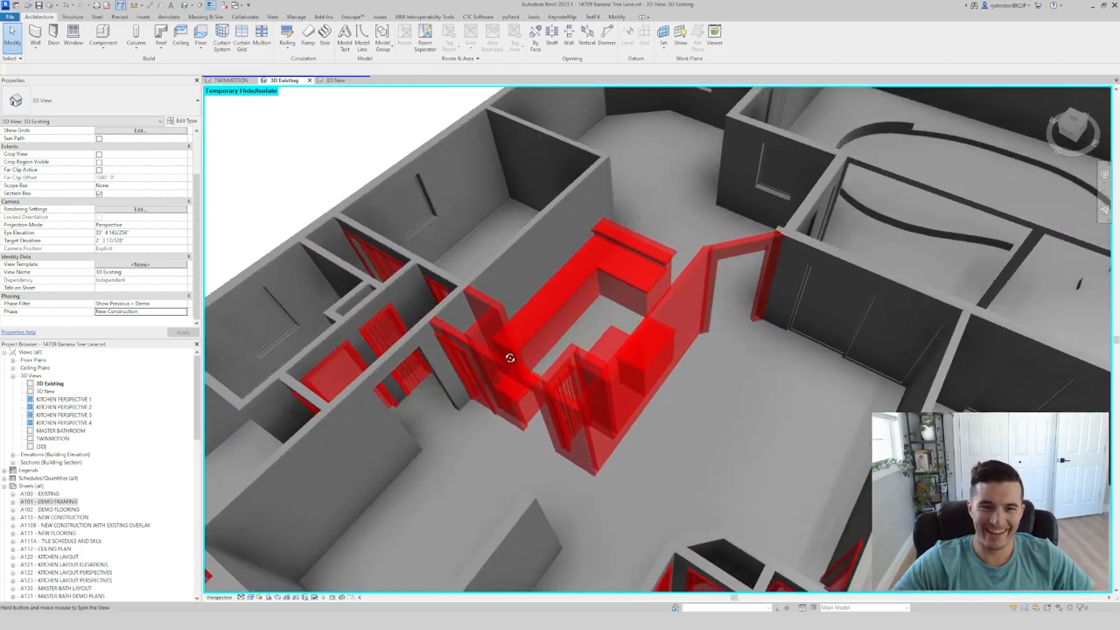
Orbit in on the red demolished walls, then switch to the furnished new-construction 3D view
left_click_drag(511, 357, 602, 383)
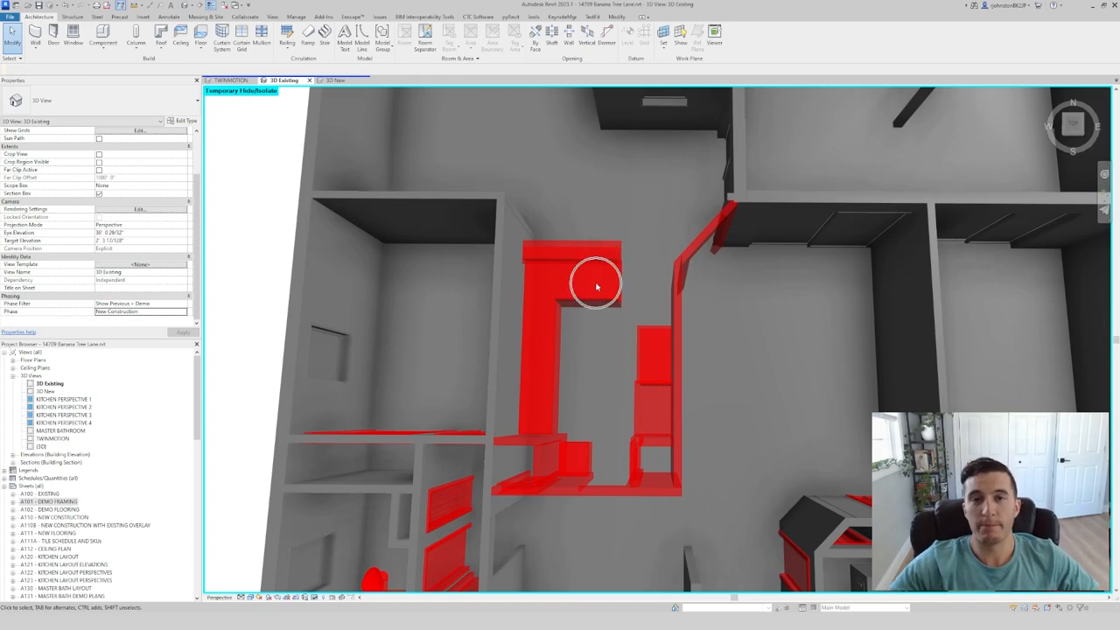
mouse_move(596, 287)
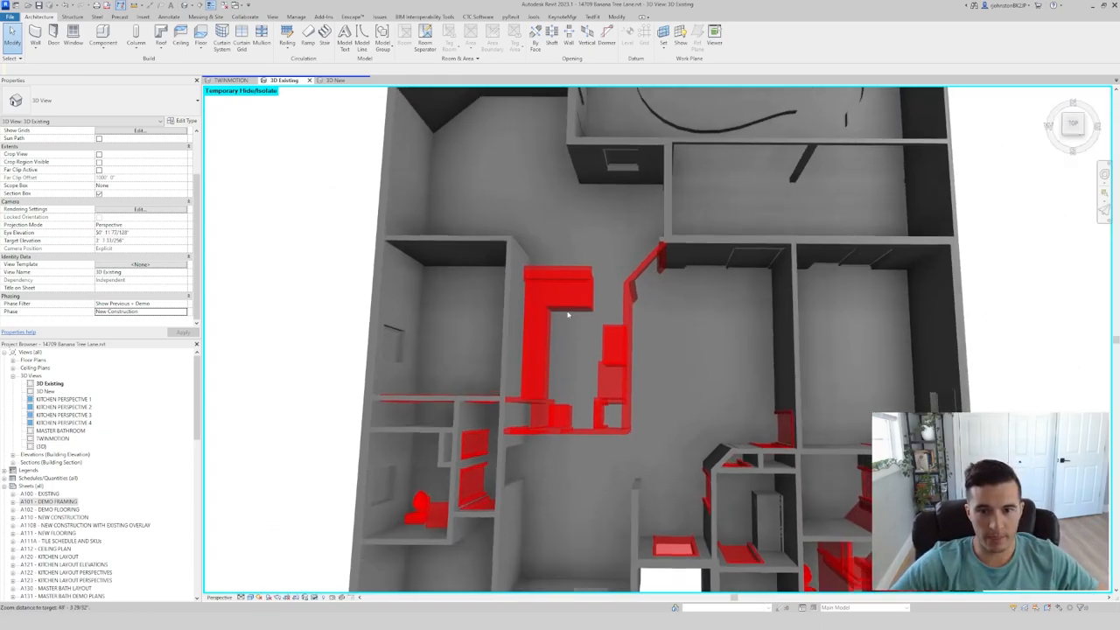
left_click(336, 81)
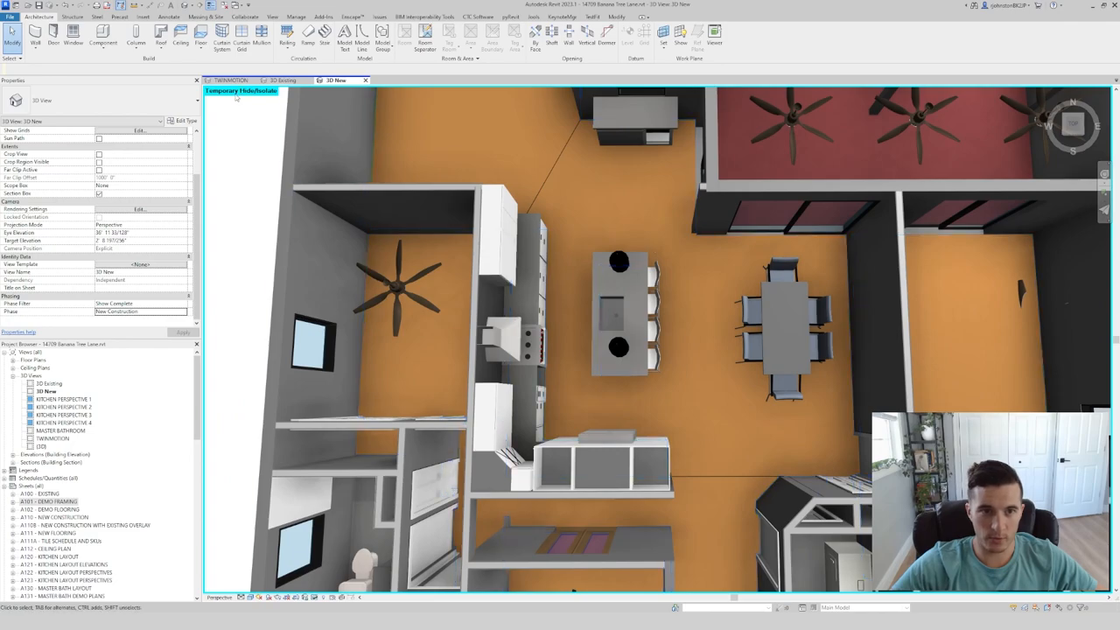
Zoom over the kitchen from above and select the cabinets near the island to inspect them
left_click(280, 81)
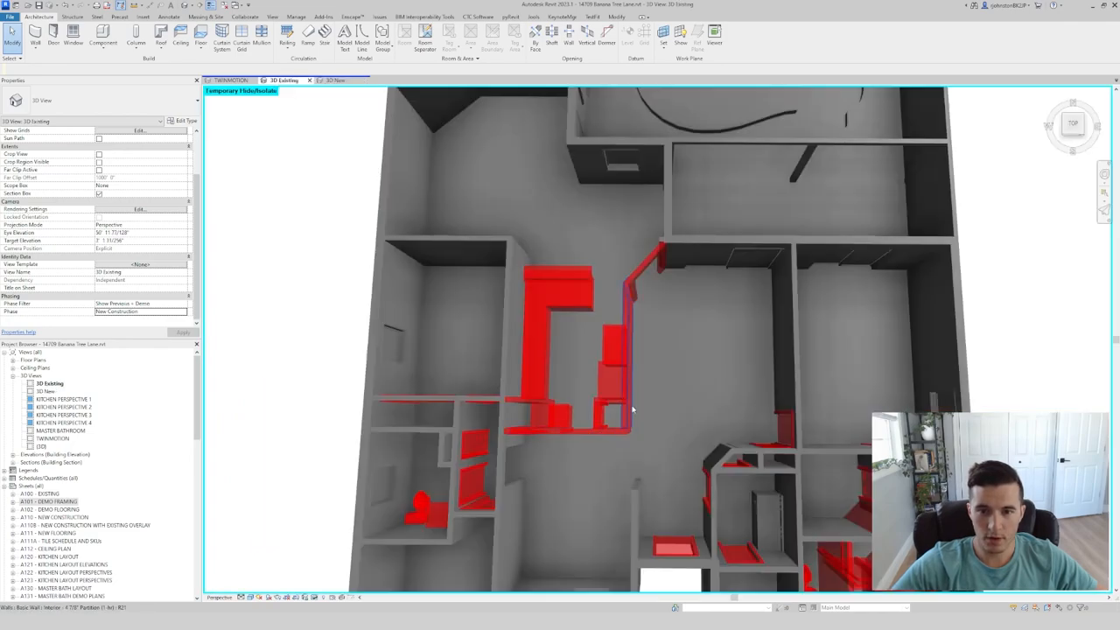
left_click(336, 81)
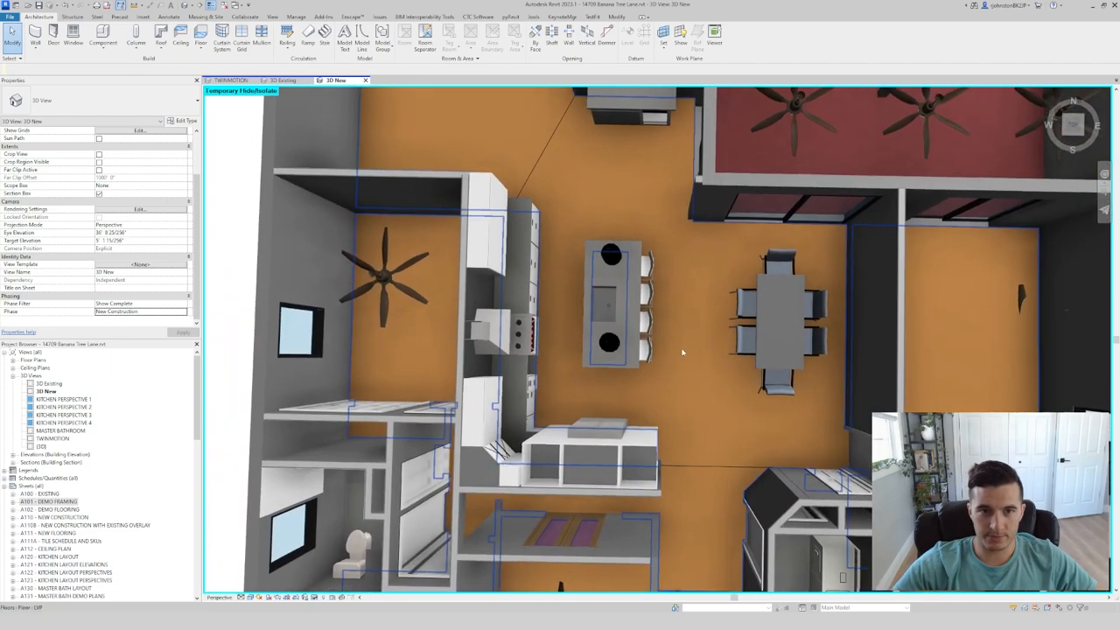
scroll("up", 3)
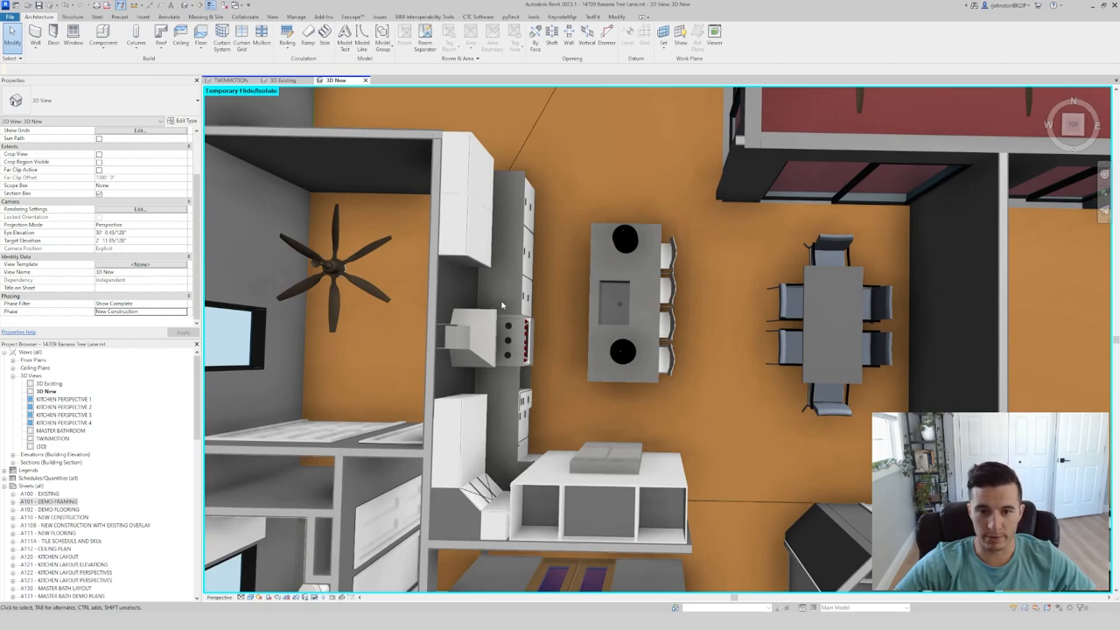
left_click(626, 301)
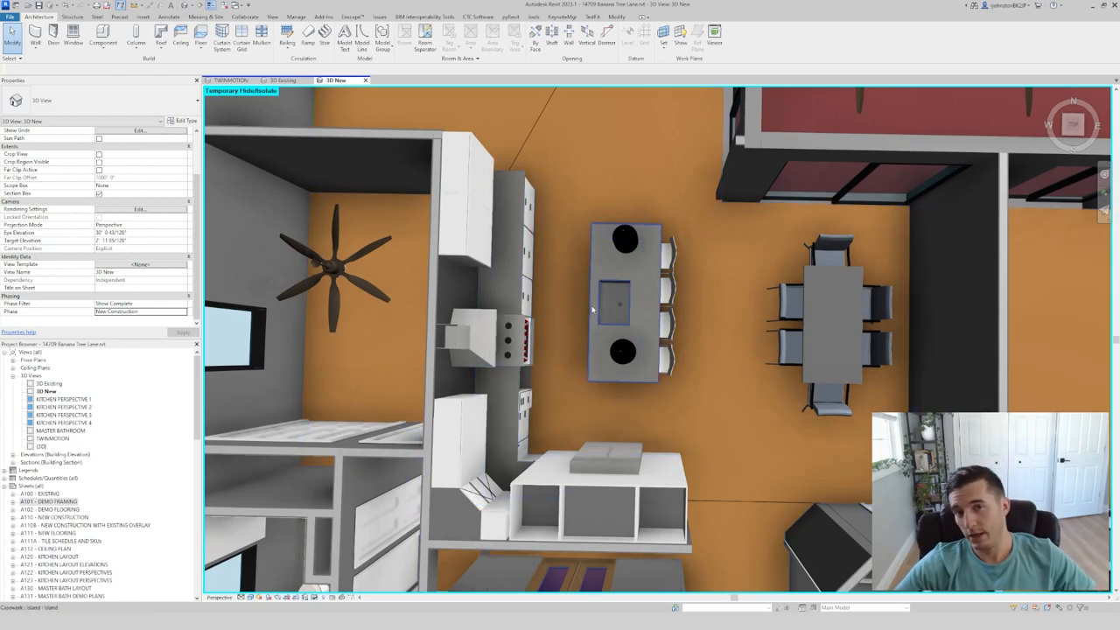
mouse_move(593, 308)
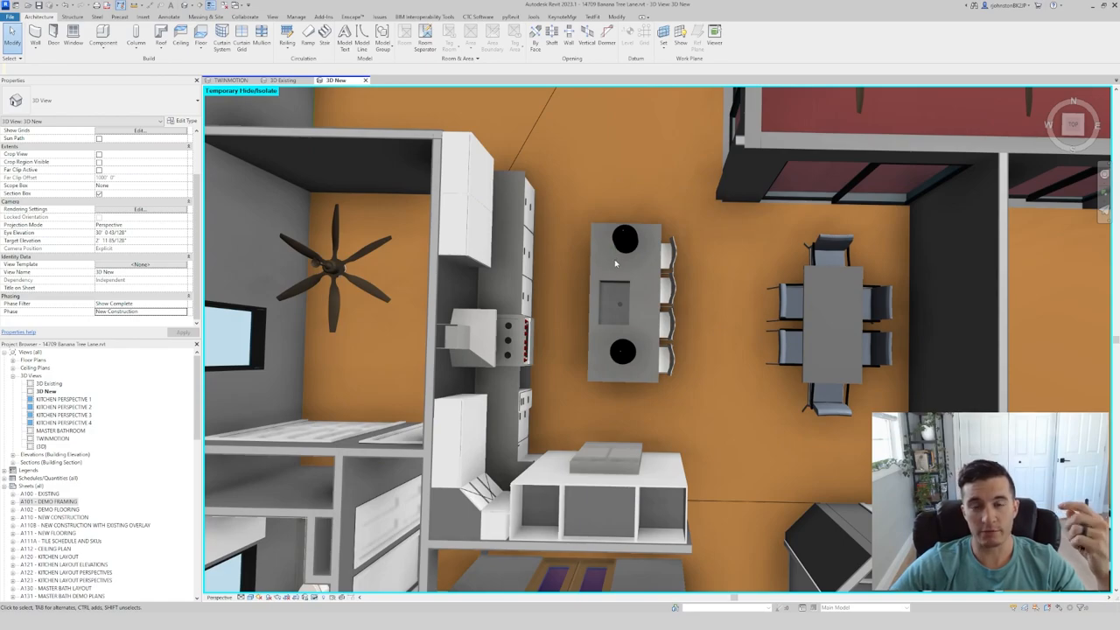
mouse_move(609, 354)
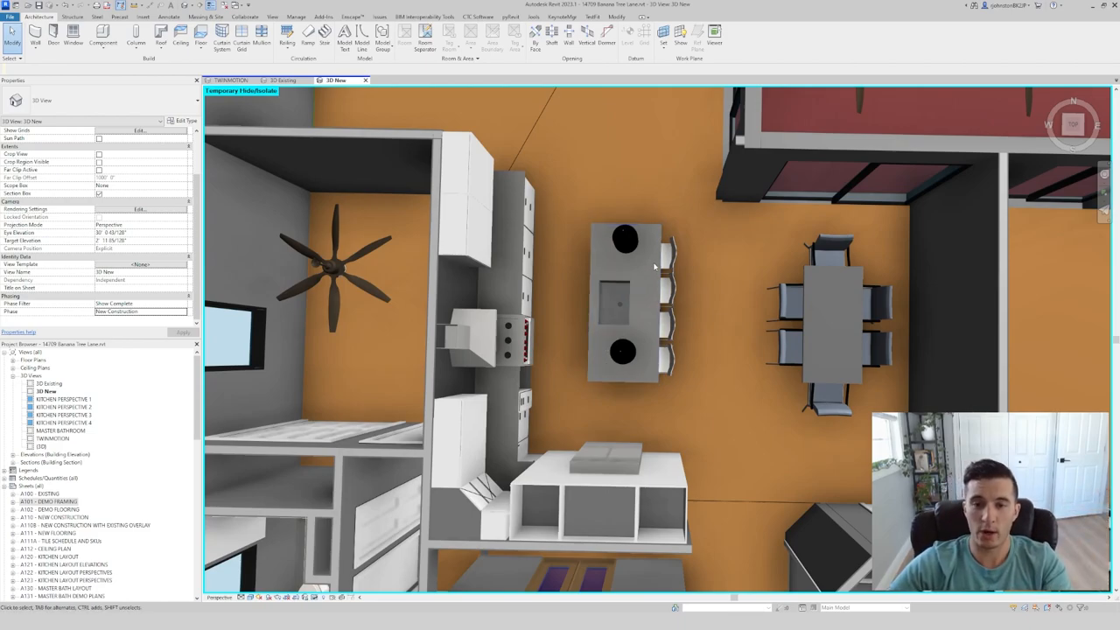
left_click(612, 415)
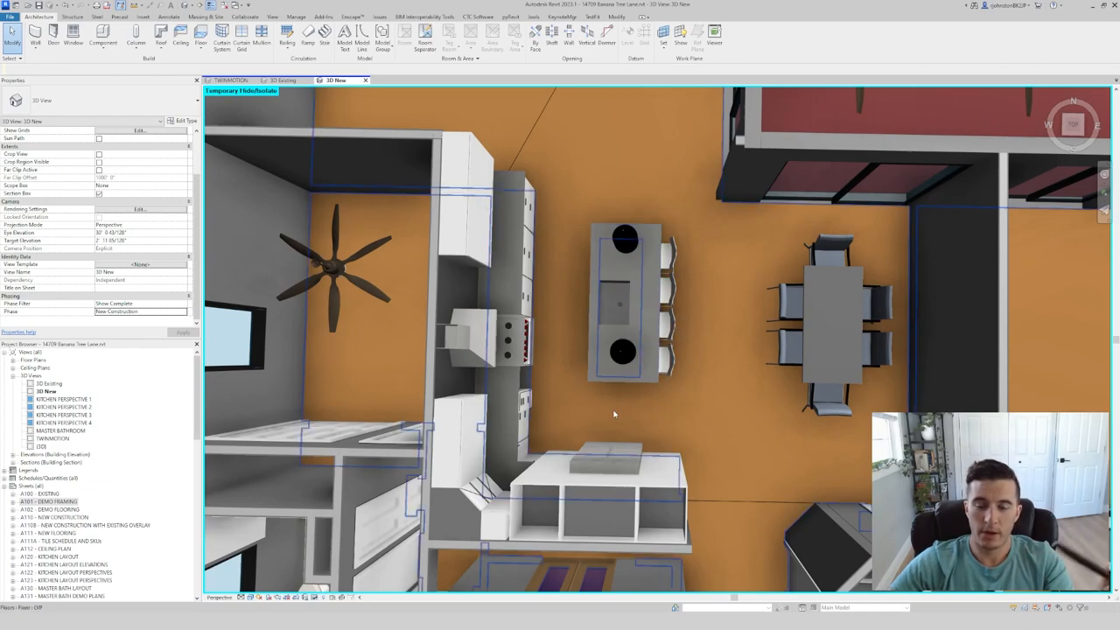
left_click(627, 301)
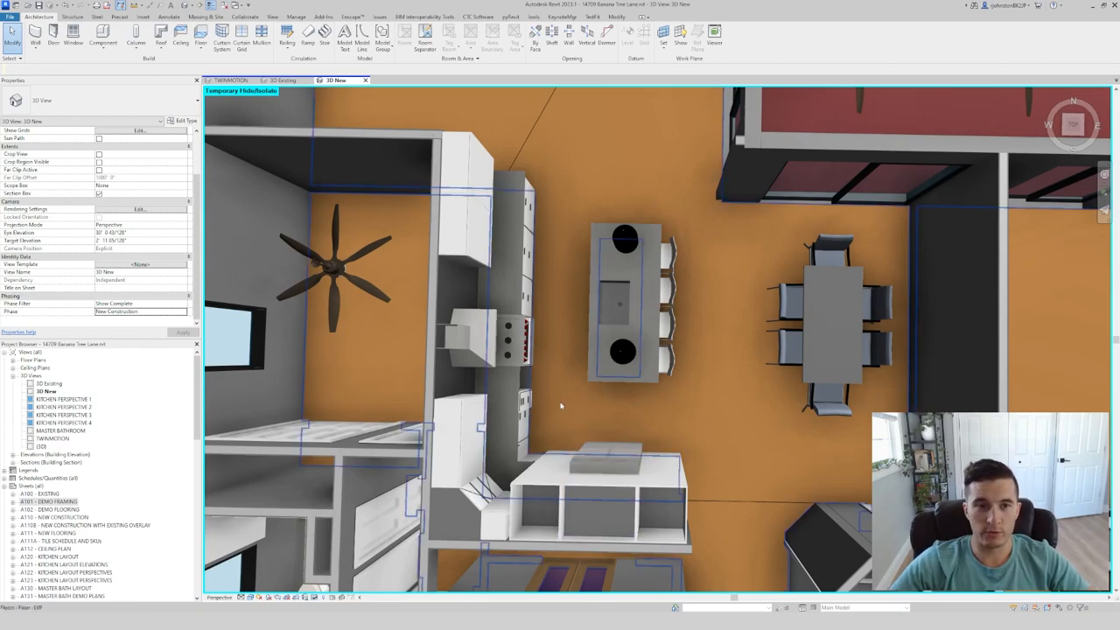
left_click(279, 80)
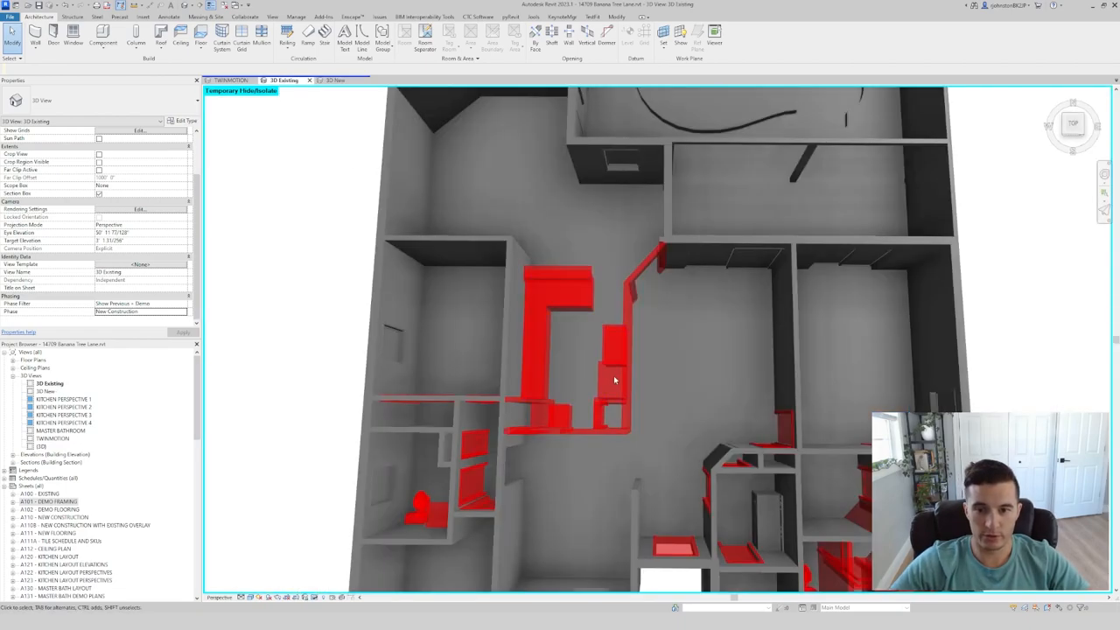
left_click(598, 416)
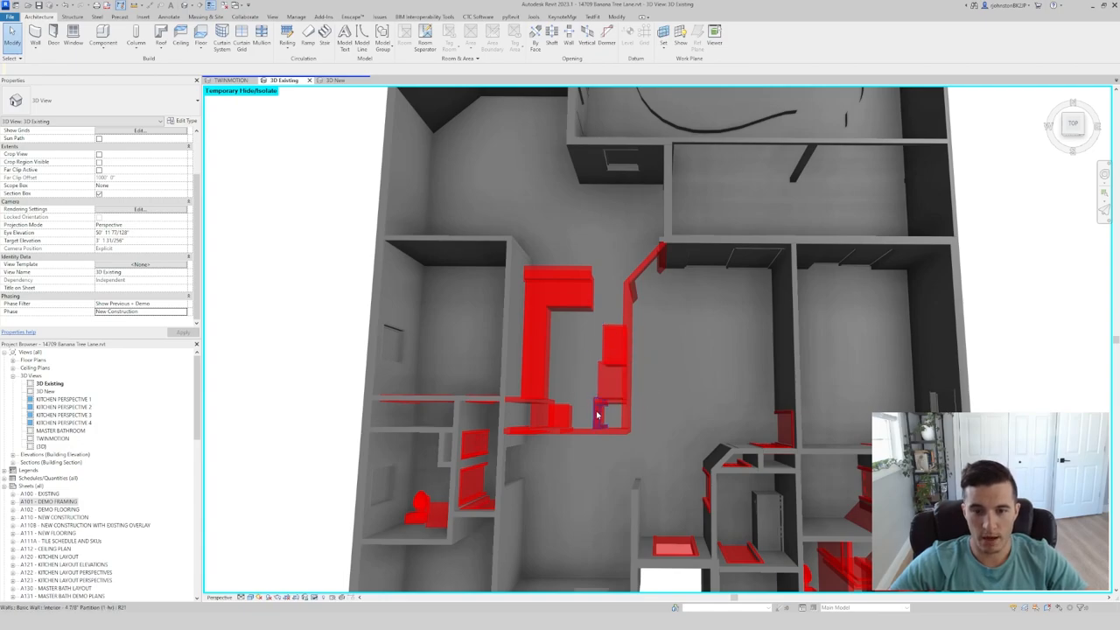
left_click(334, 81)
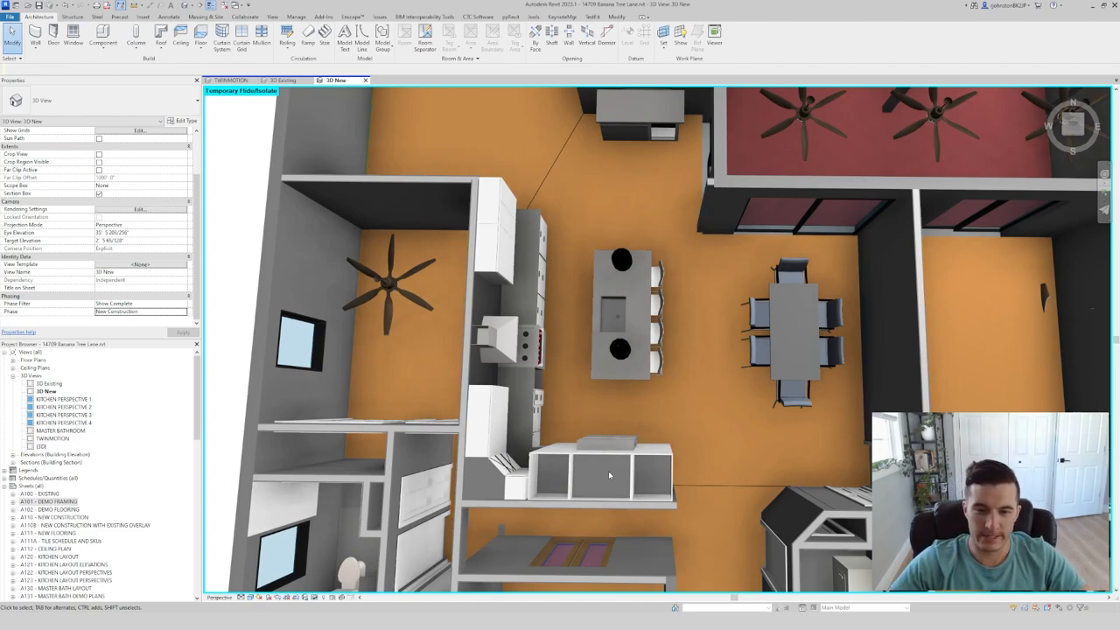
Inspect the kitchen equipment, then zoom out to show the entire house layout
left_click(619, 347)
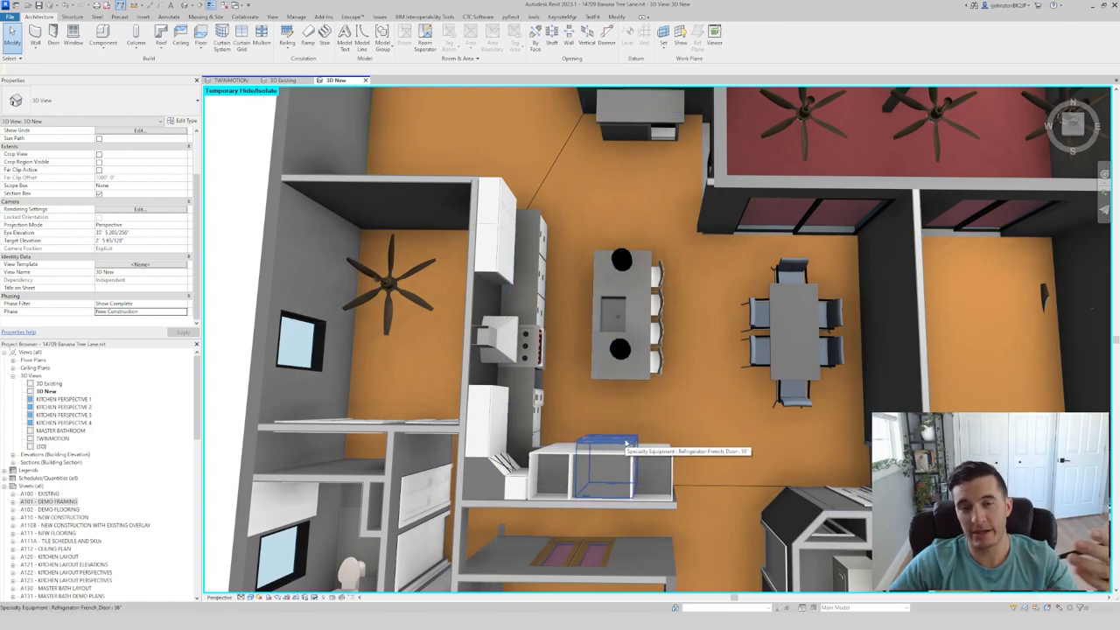
mouse_move(616, 308)
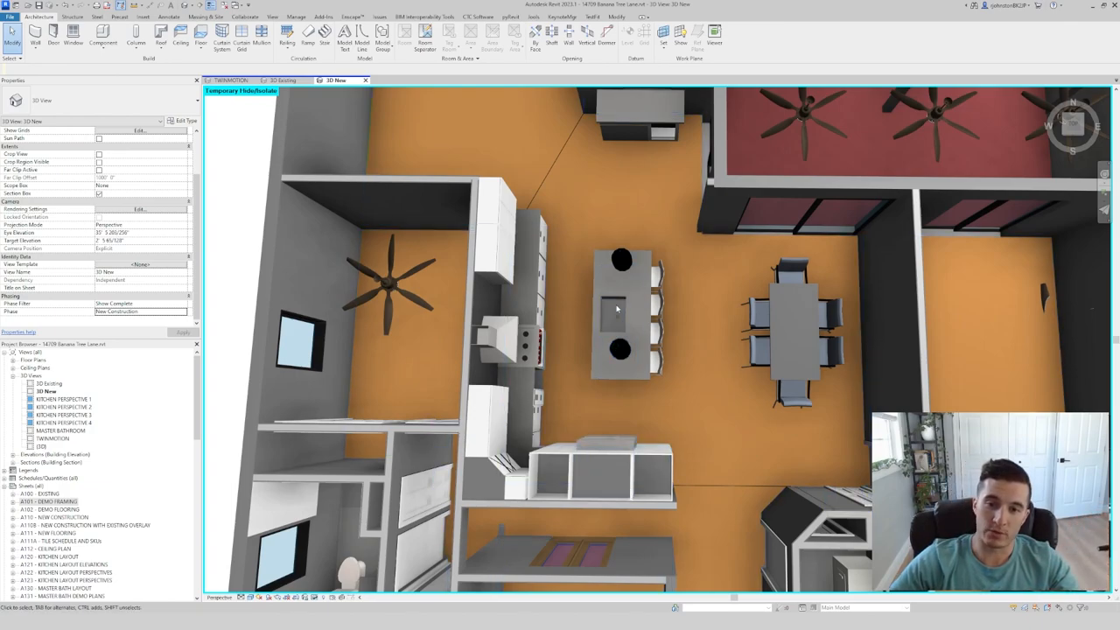
left_click(613, 315)
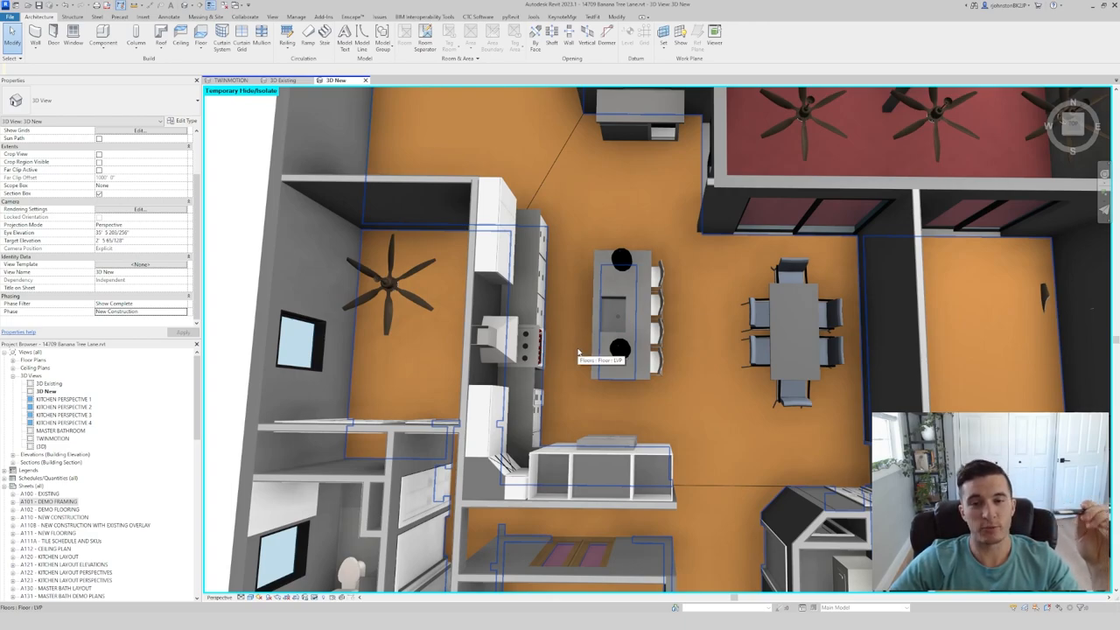
mouse_move(591, 411)
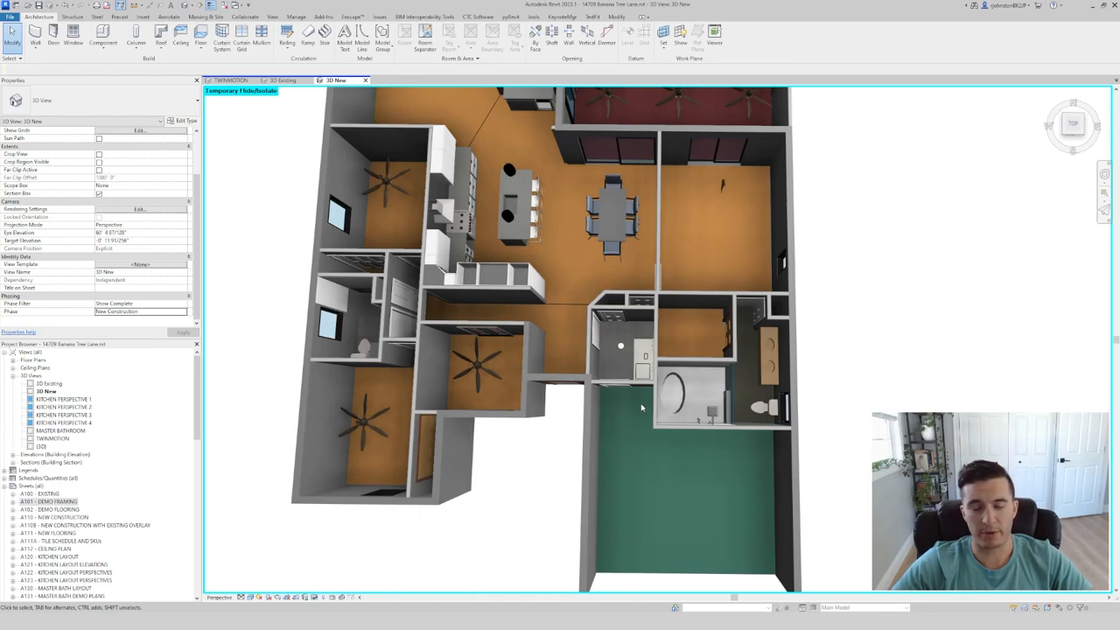
mouse_move(770, 441)
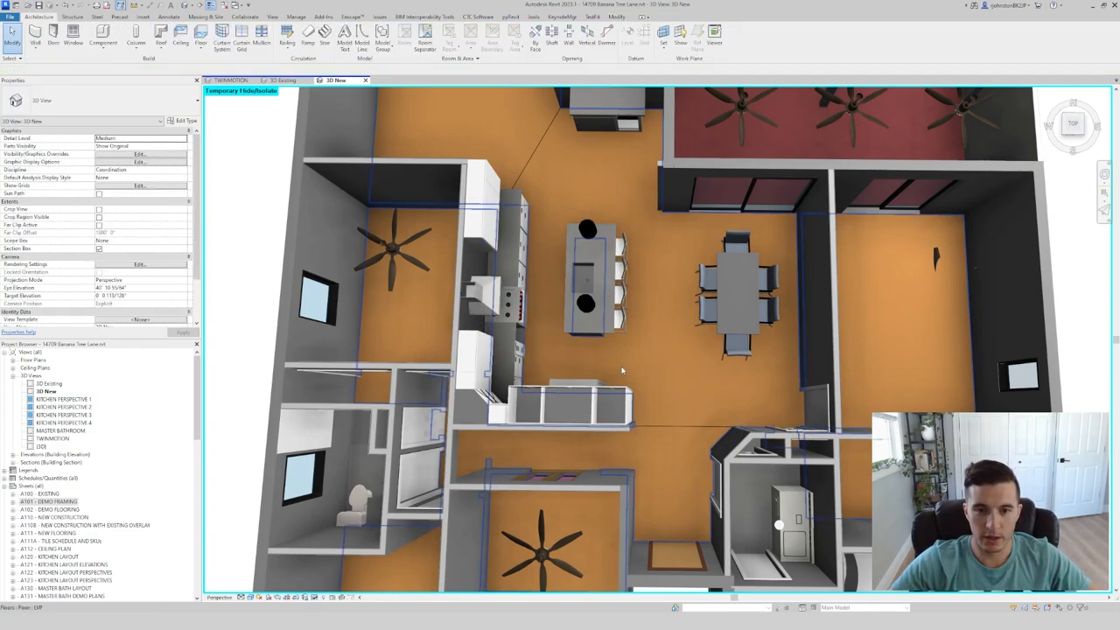
Deselect in empty space near the bedrooms and return to the '3D Existing' demolition view
left_click(487, 224)
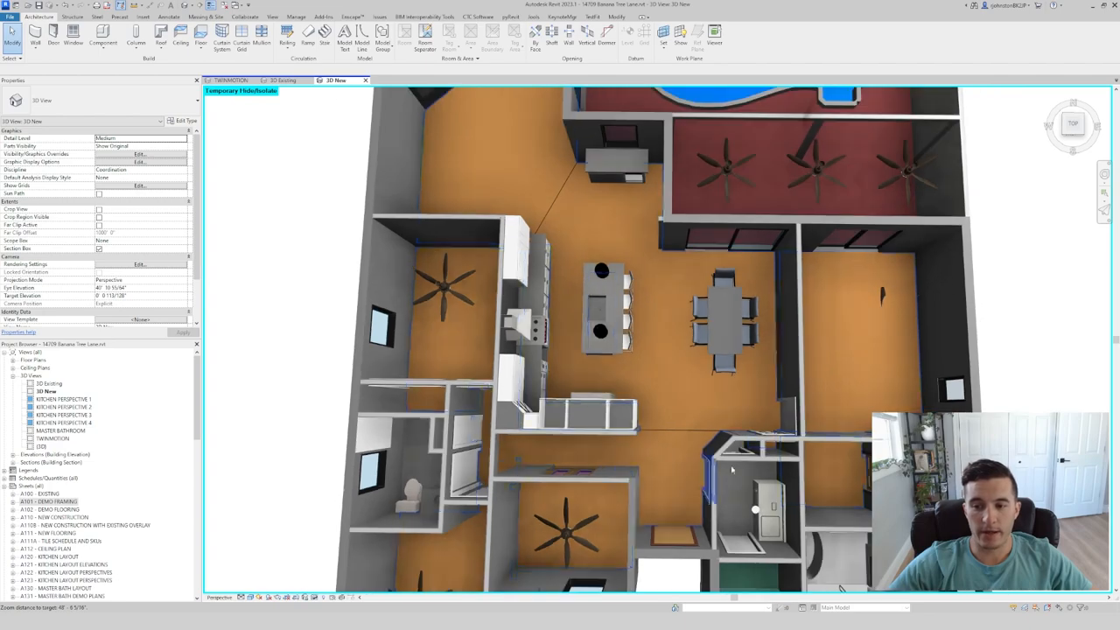
left_click(278, 80)
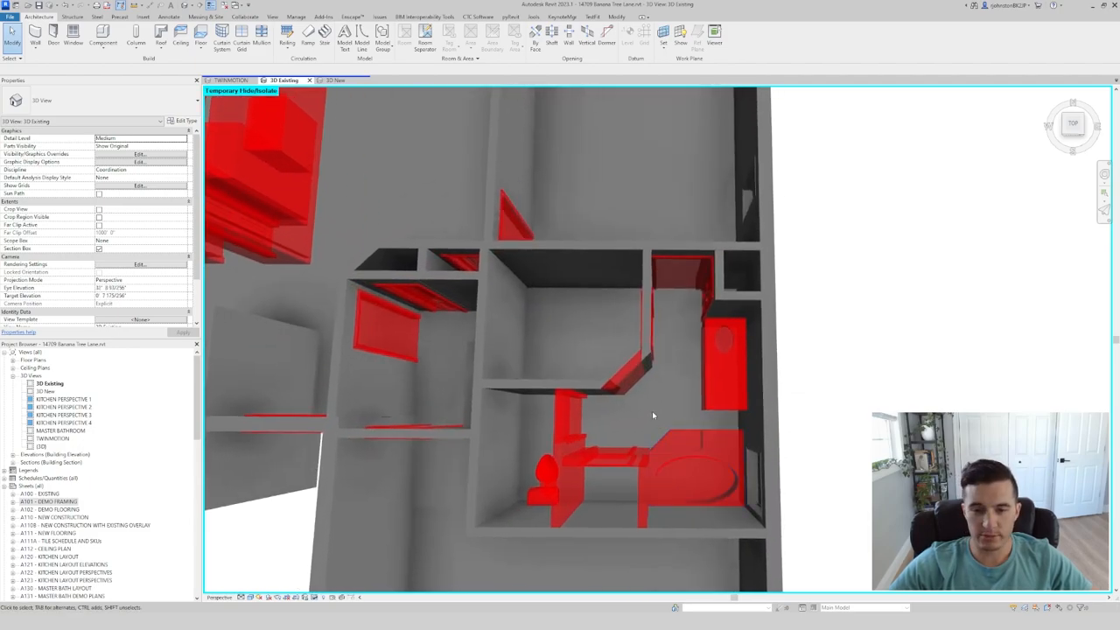
mouse_move(654, 413)
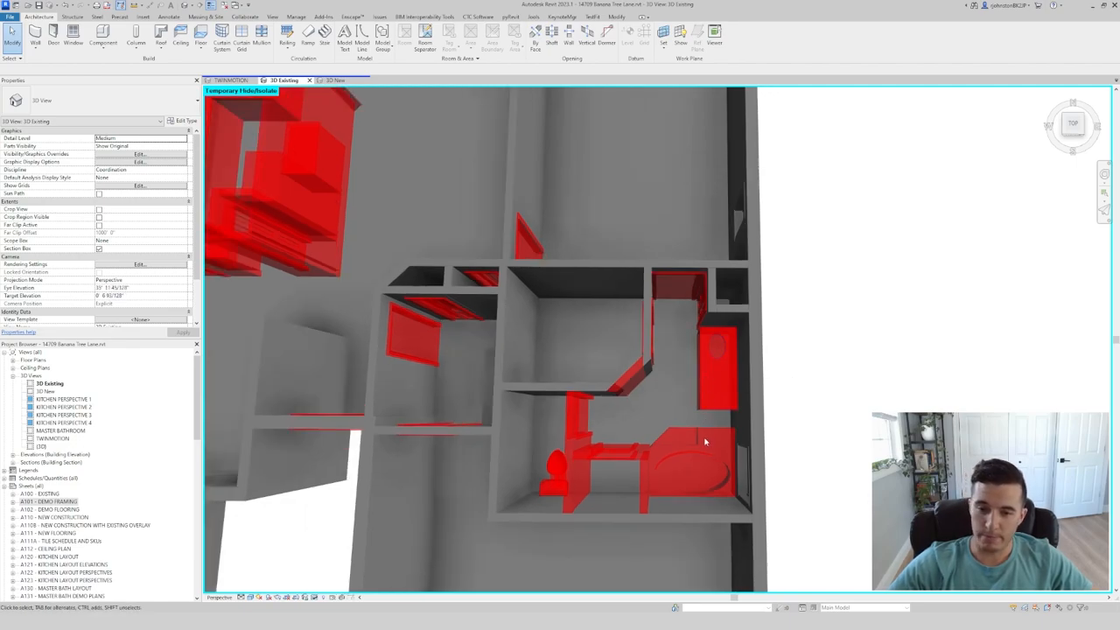
Review the red bathroom elements, then switch back to the finished-design 3D view with the remodeled bathroom
left_click(691, 463)
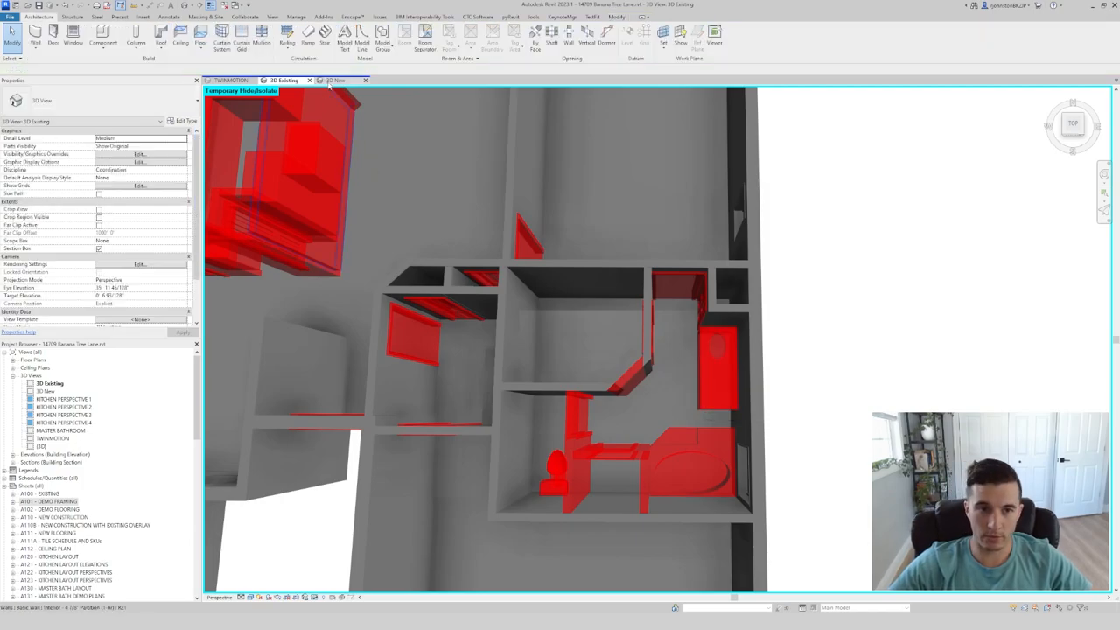
left_click(336, 80)
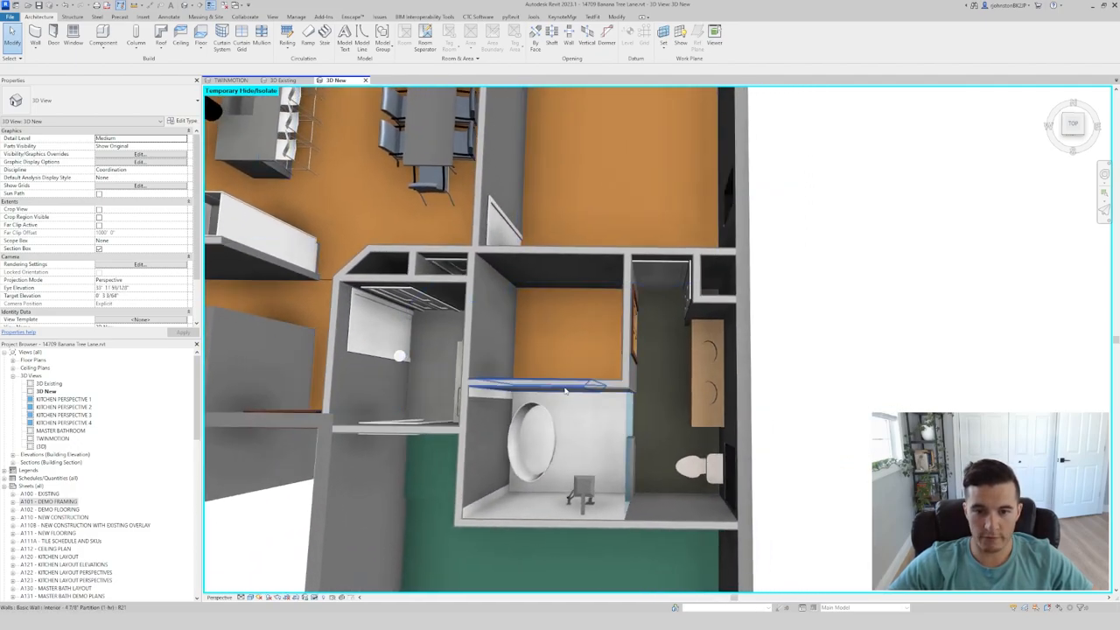
left_click(277, 80)
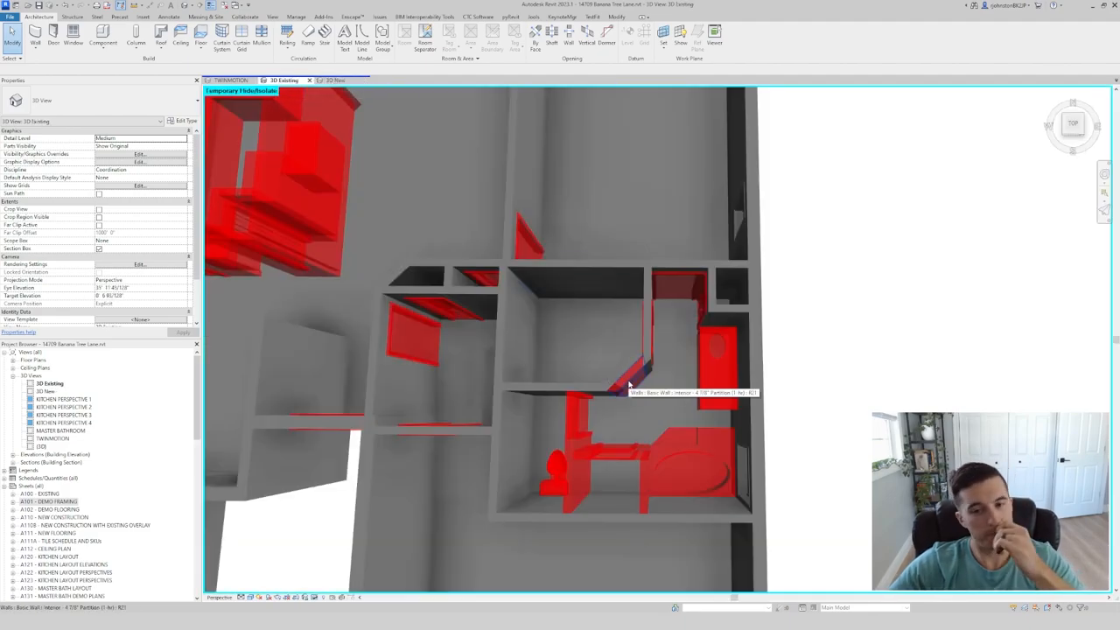
left_click(336, 81)
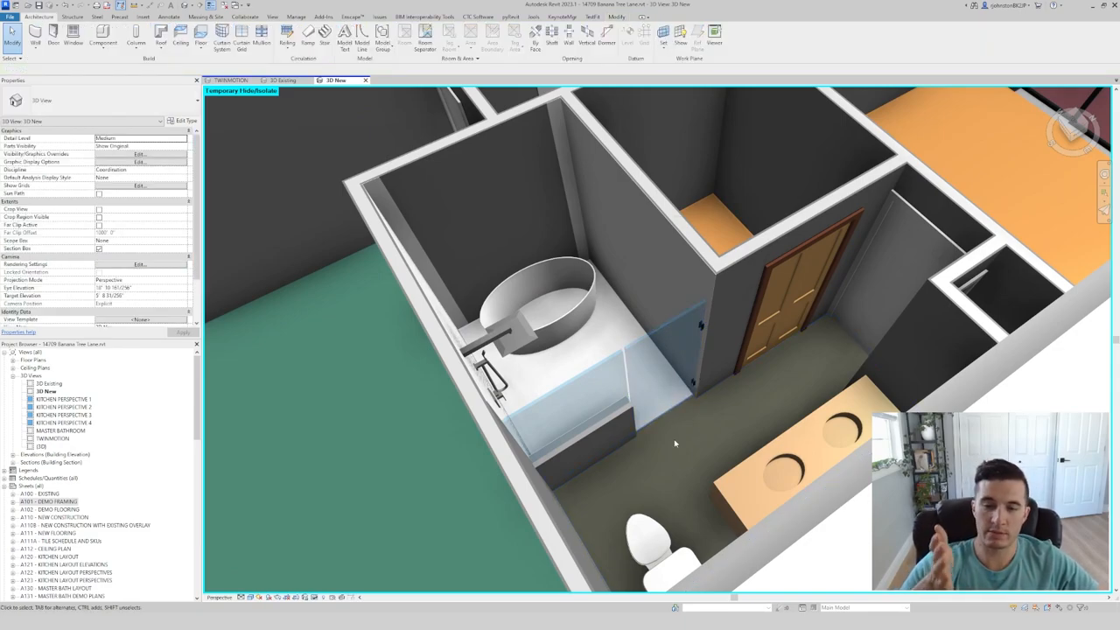
left_click(581, 429)
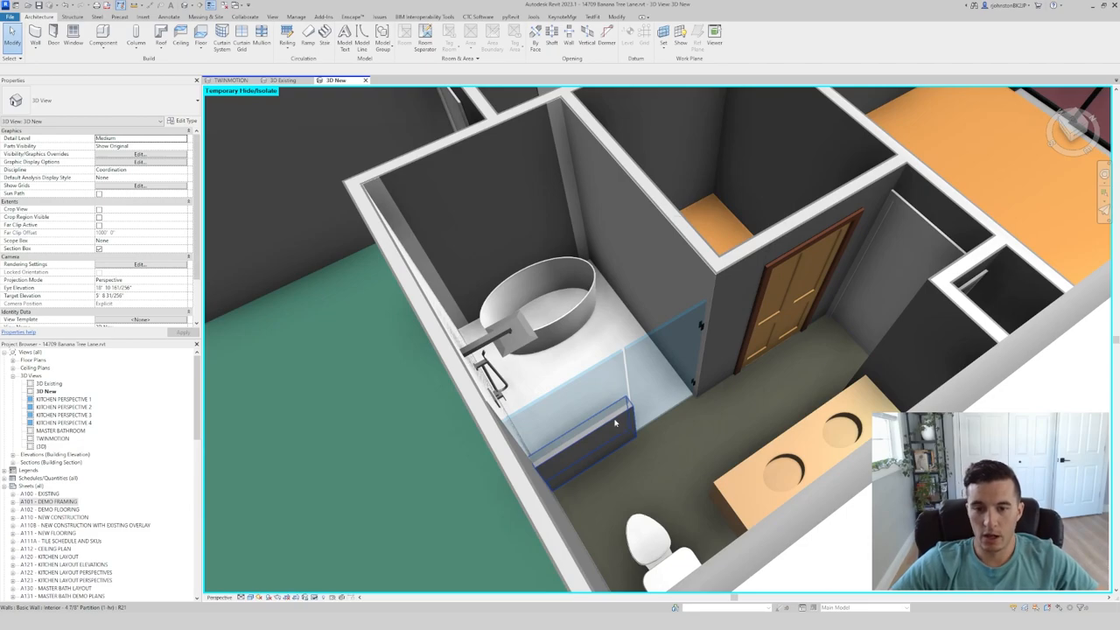
left_click(586, 438)
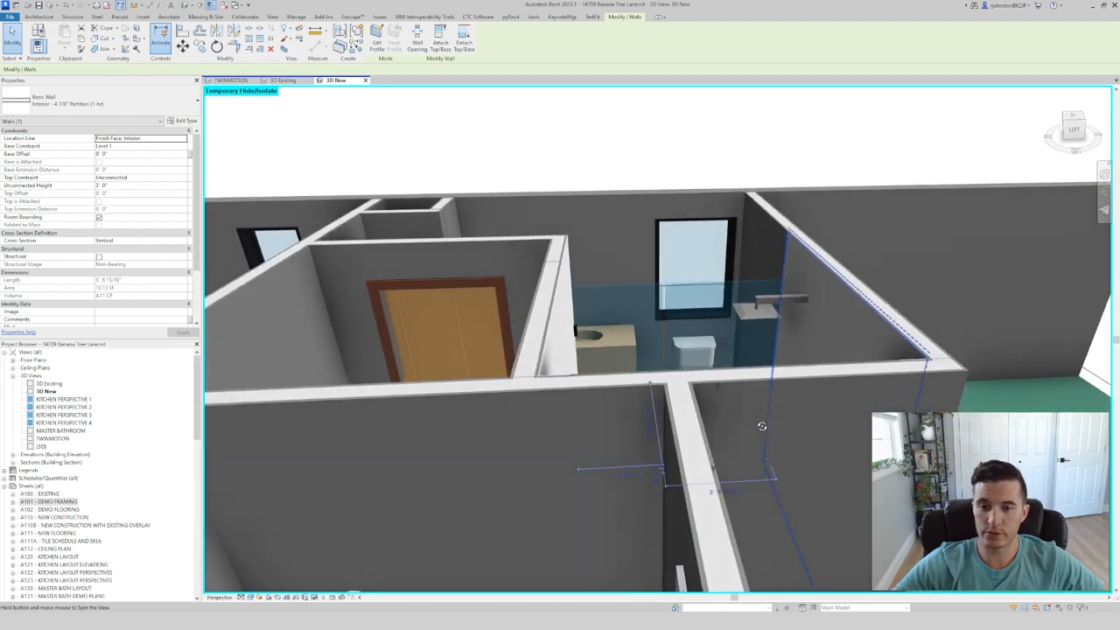
left_click_drag(763, 427, 760, 487)
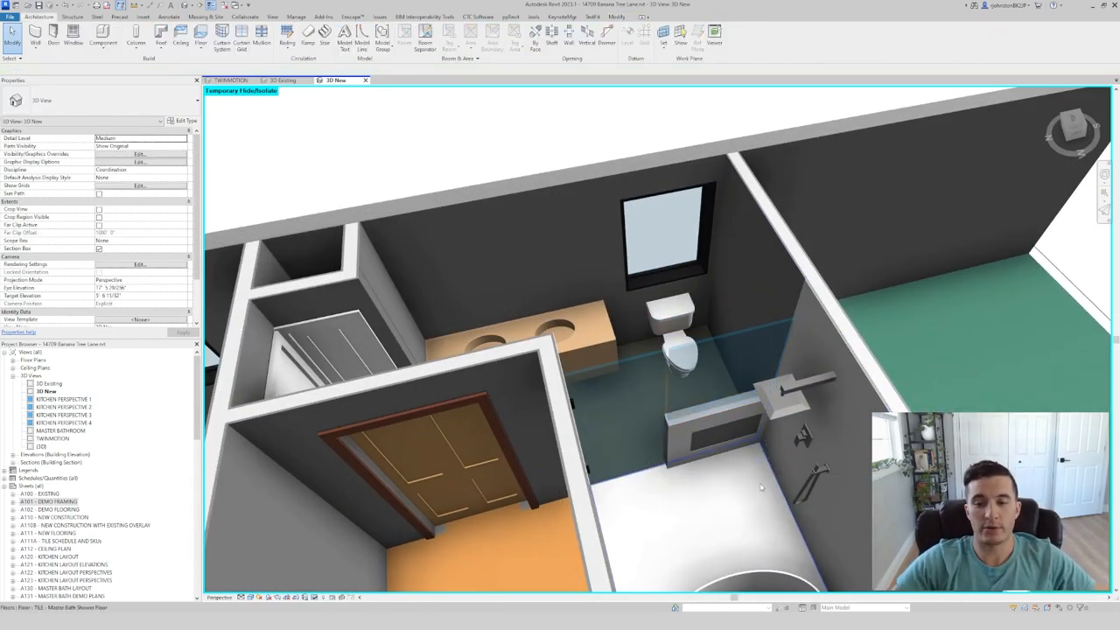
mouse_move(738, 497)
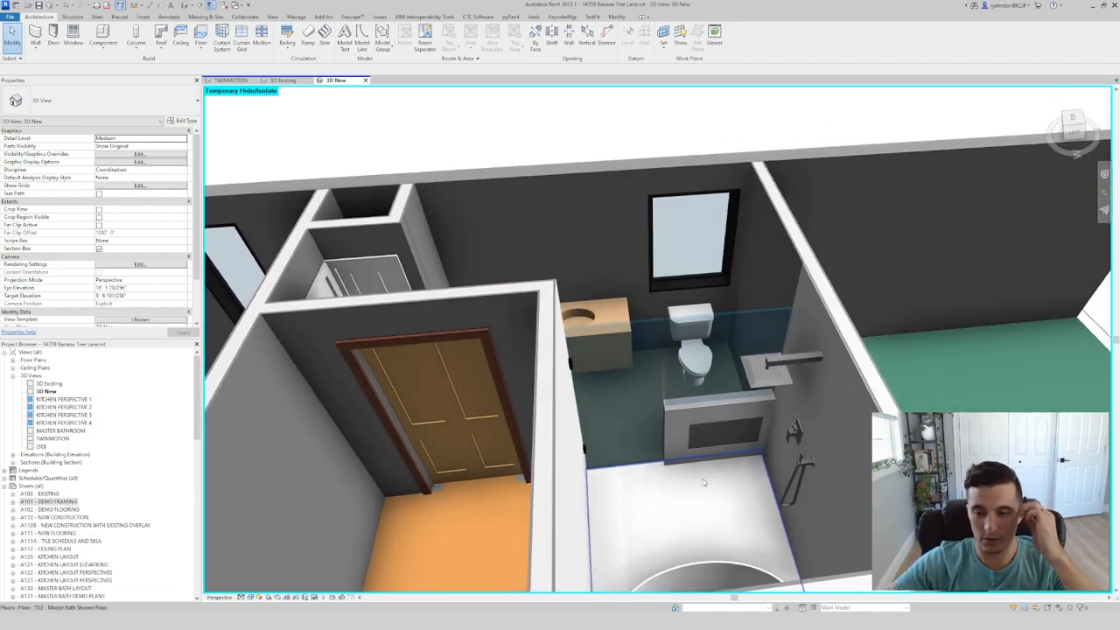
left_click(760, 315)
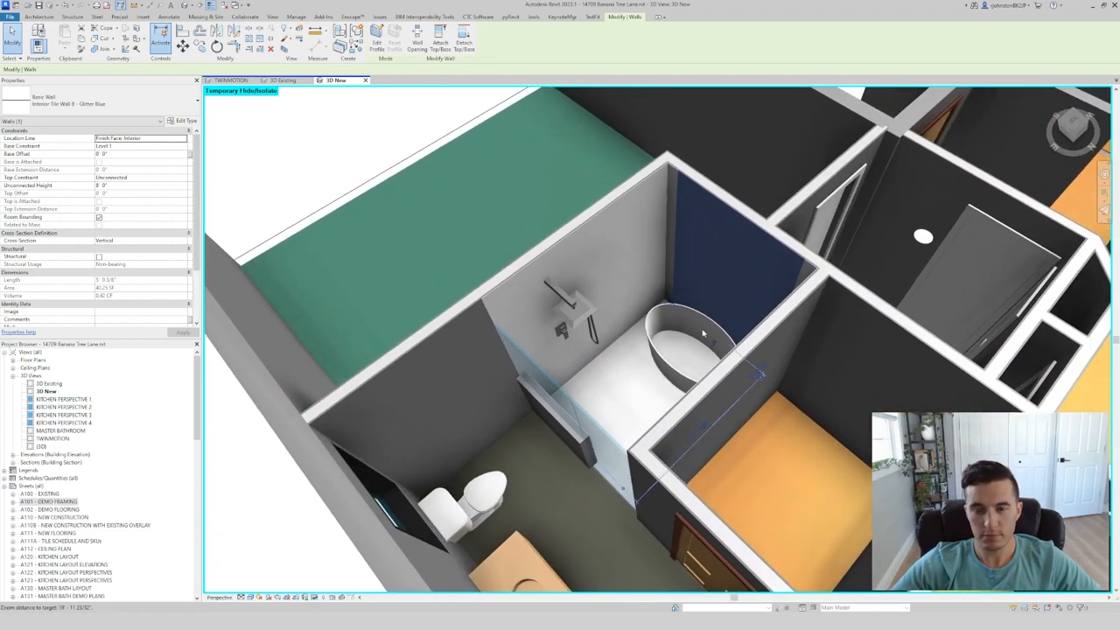
left_click_drag(700, 350, 626, 310)
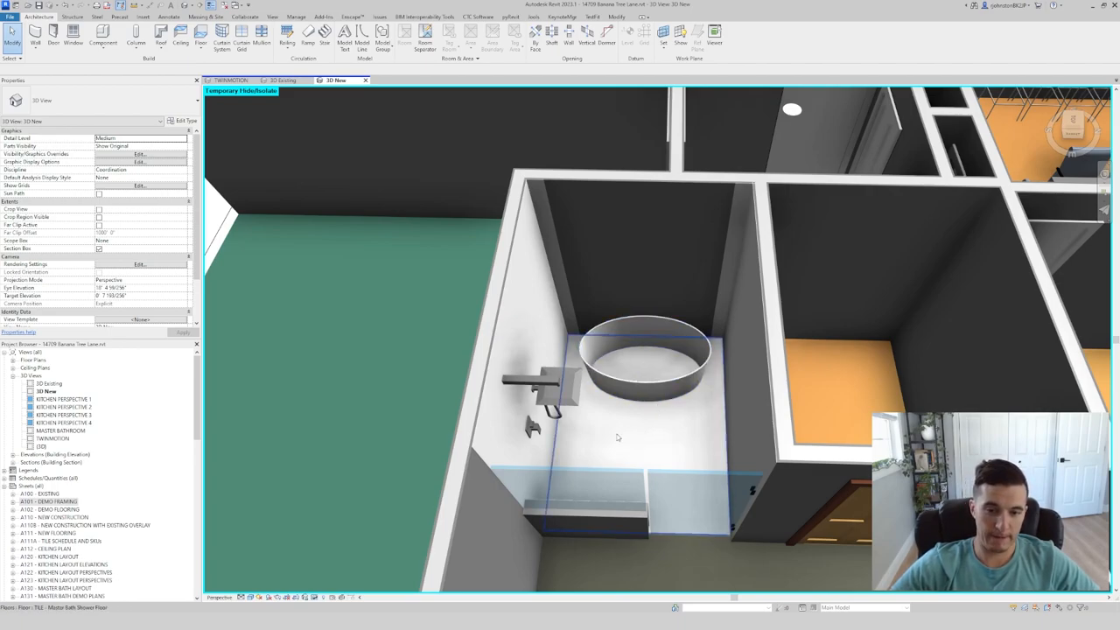
mouse_move(623, 434)
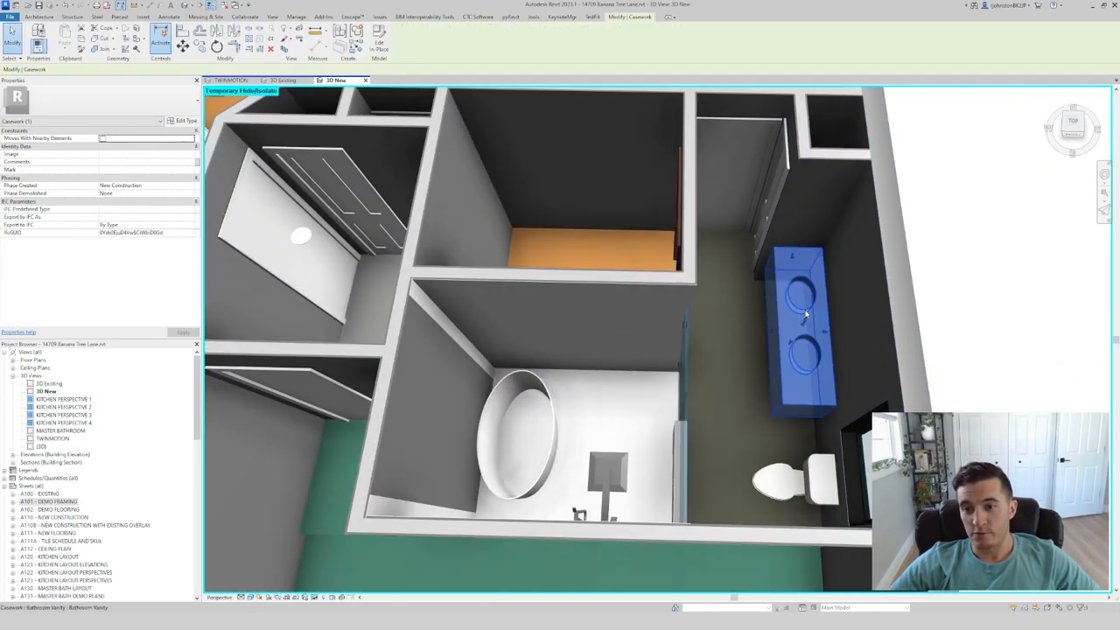
left_click_drag(805, 313, 726, 371)
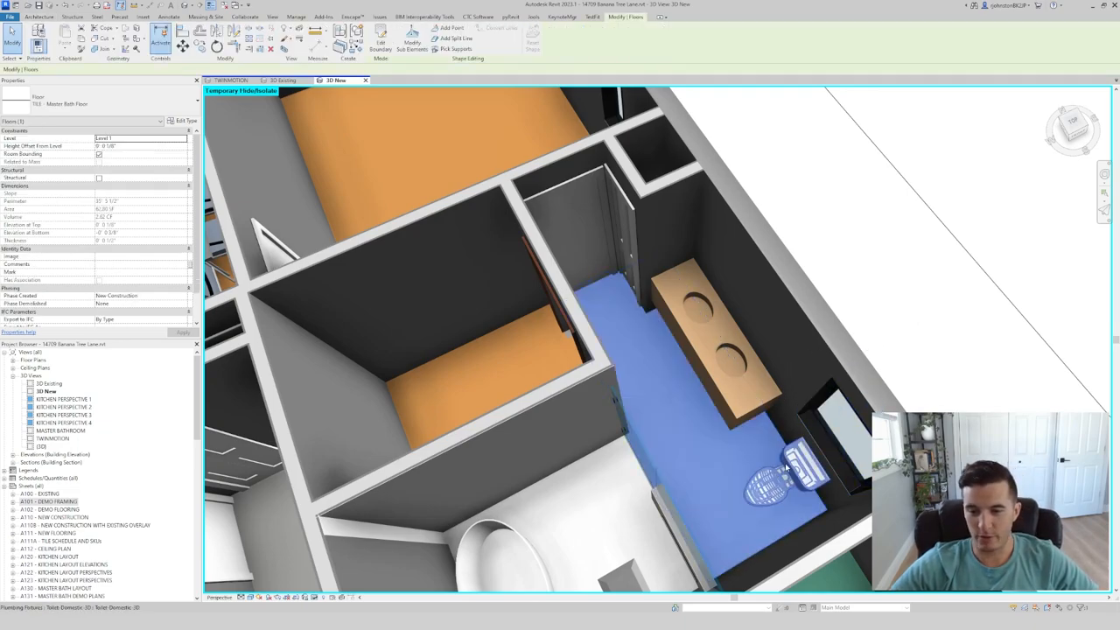
left_click(778, 473)
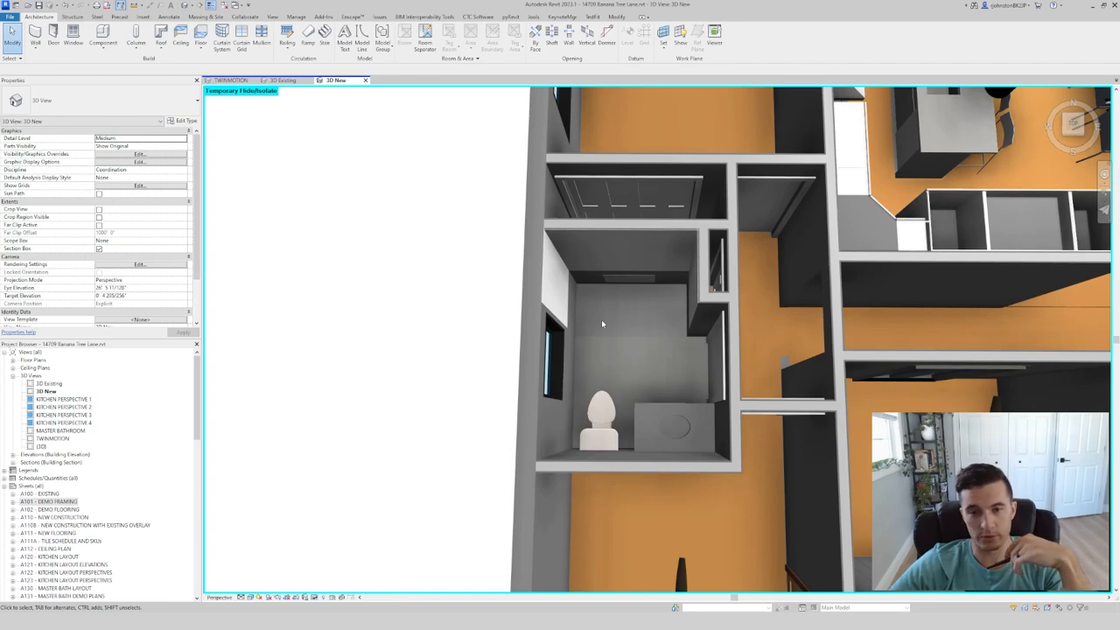
mouse_move(709, 313)
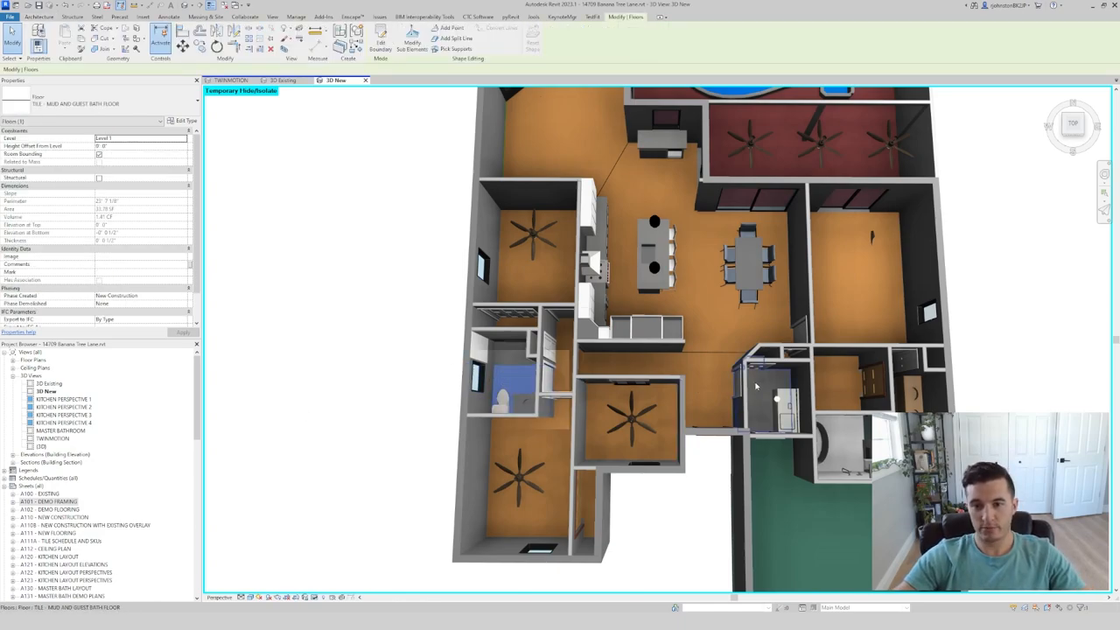
left_click(756, 388)
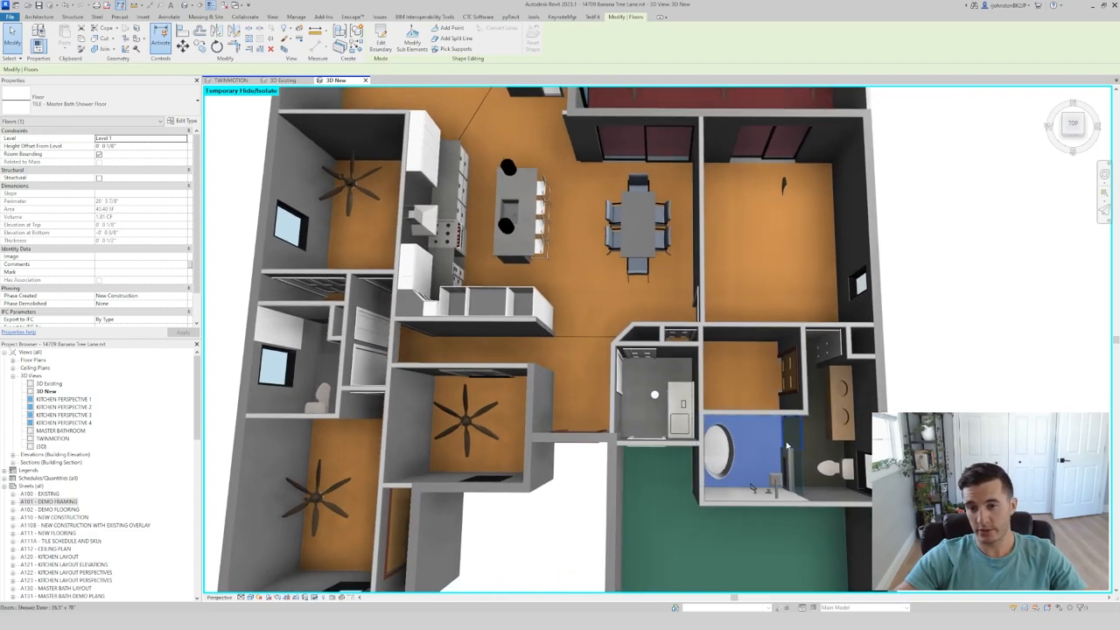
left_click(770, 446)
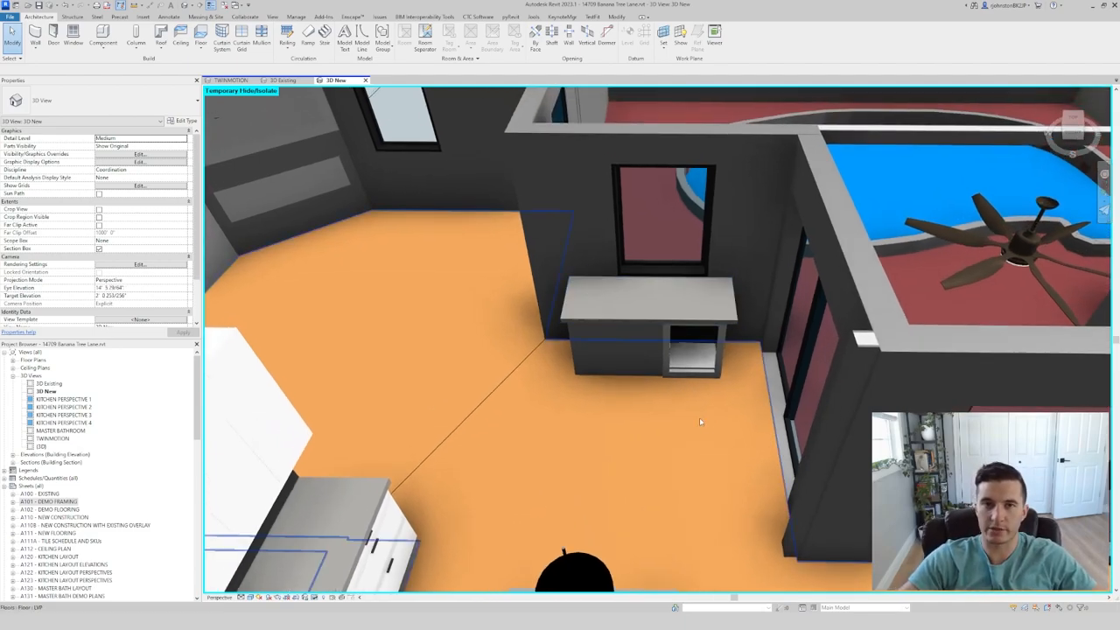
left_click_drag(700, 420, 648, 395)
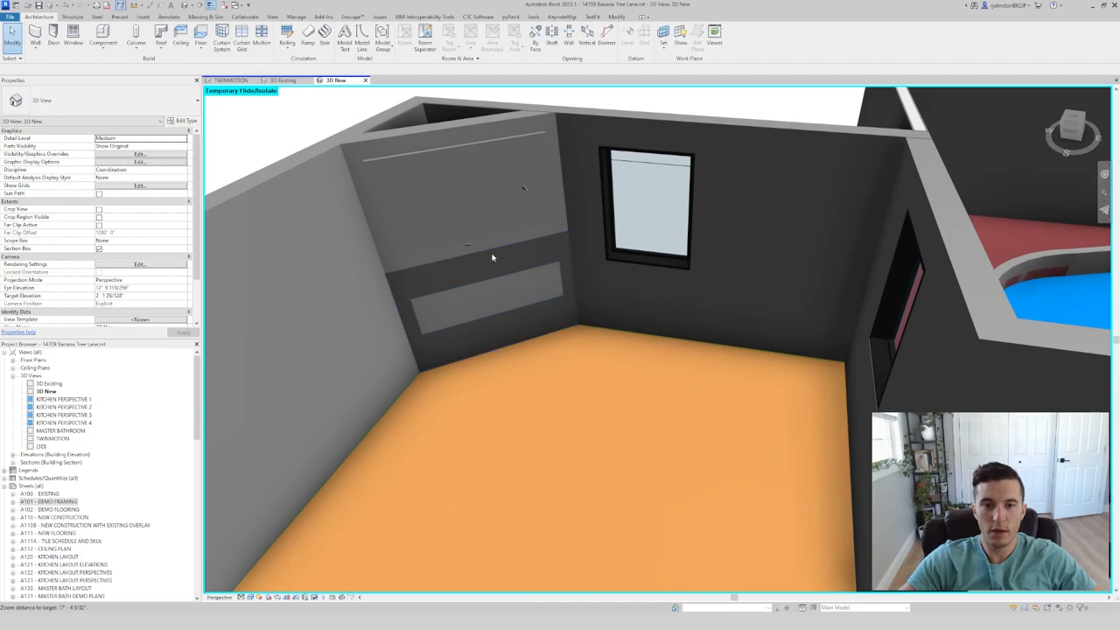
left_click(522, 259)
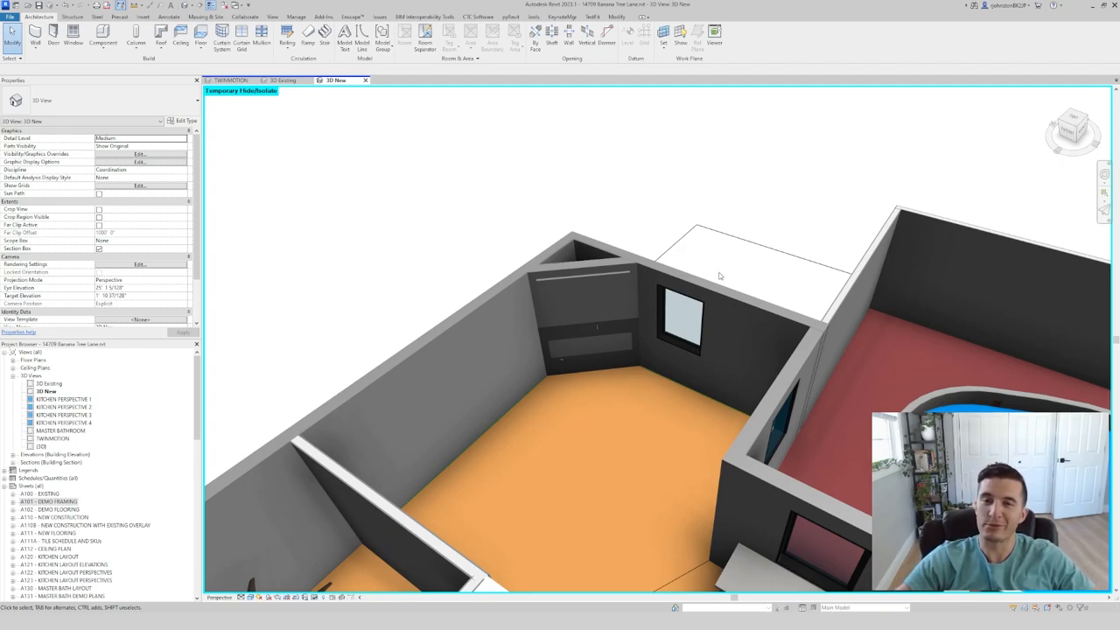
scroll("down", 3)
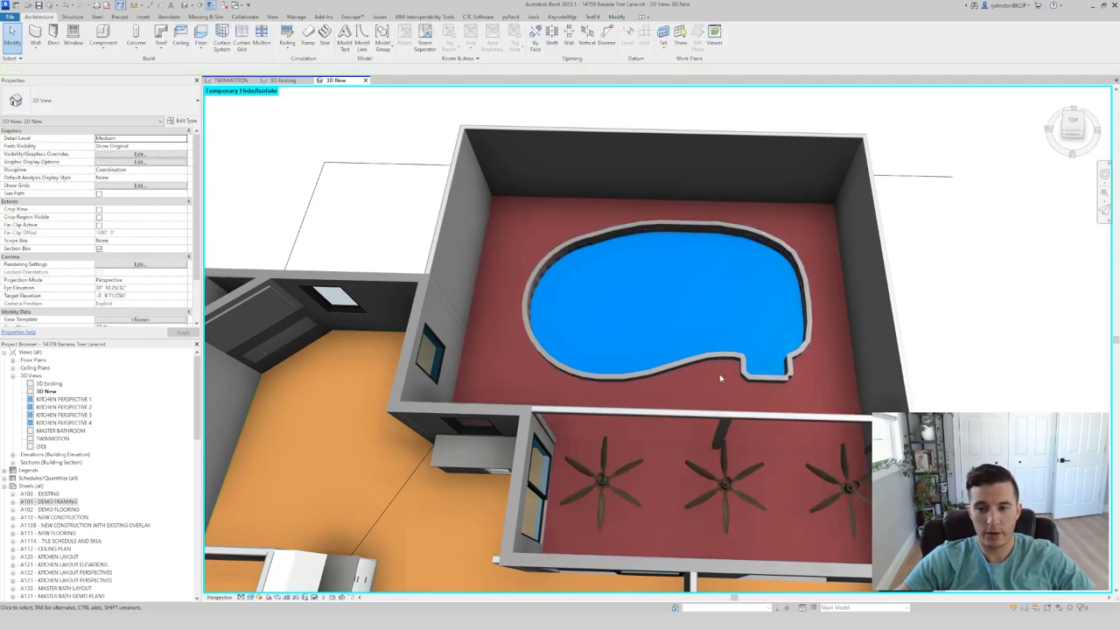
mouse_move(724, 318)
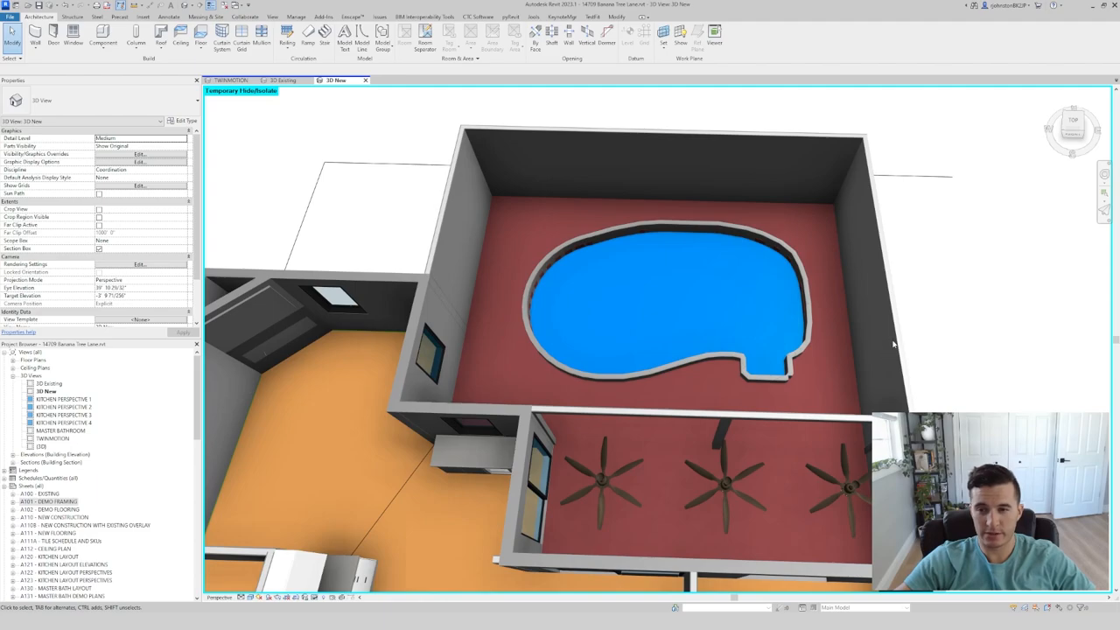
left_click(665, 133)
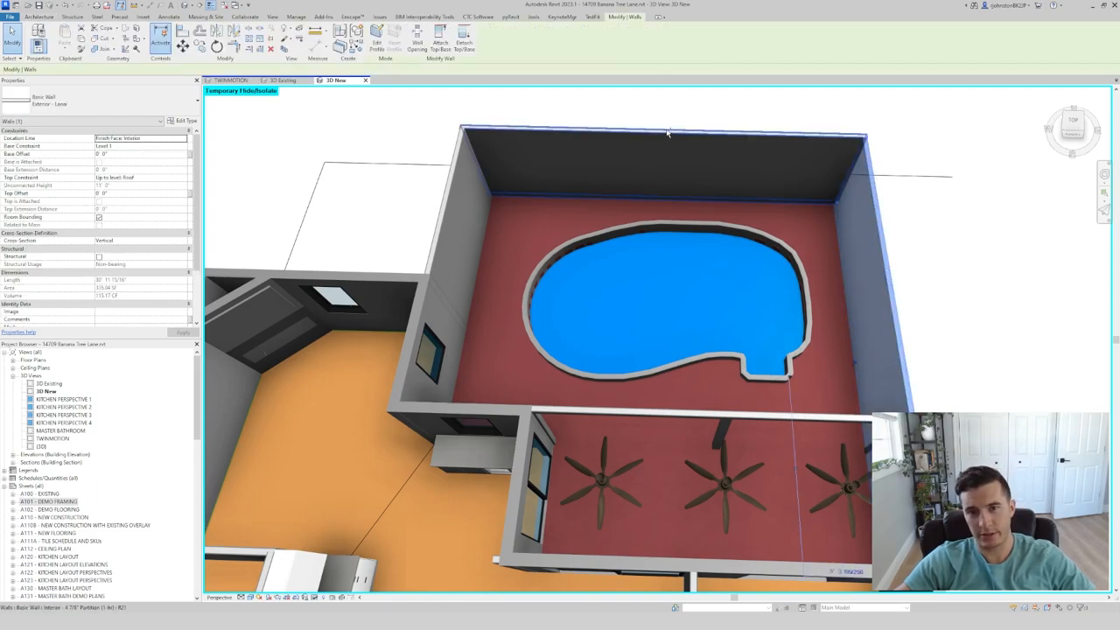
left_click(665, 131)
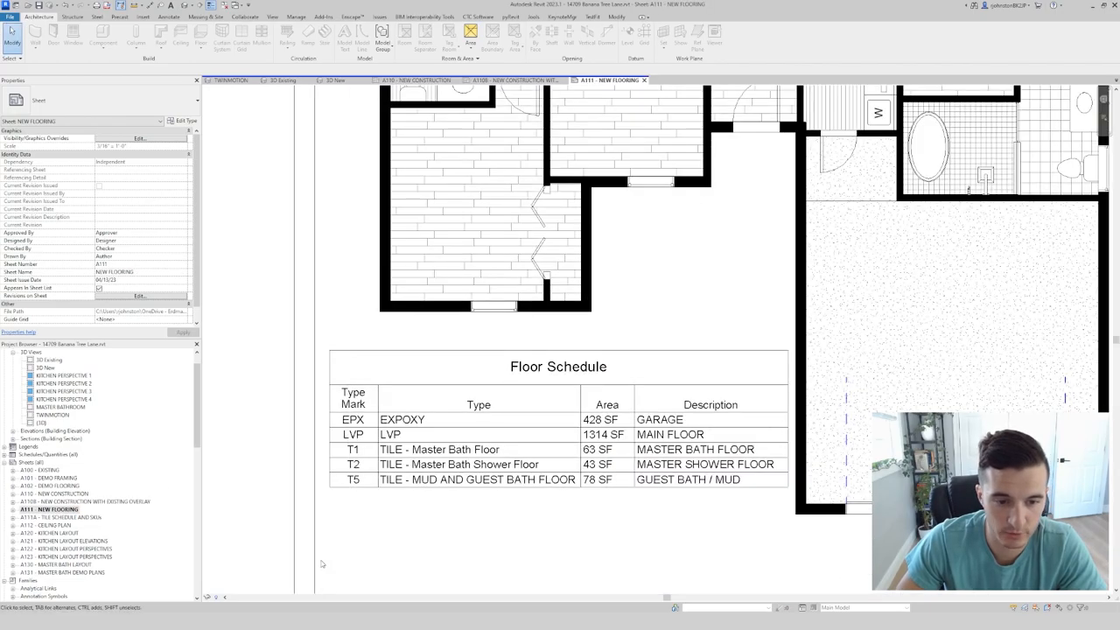
left_click(56, 516)
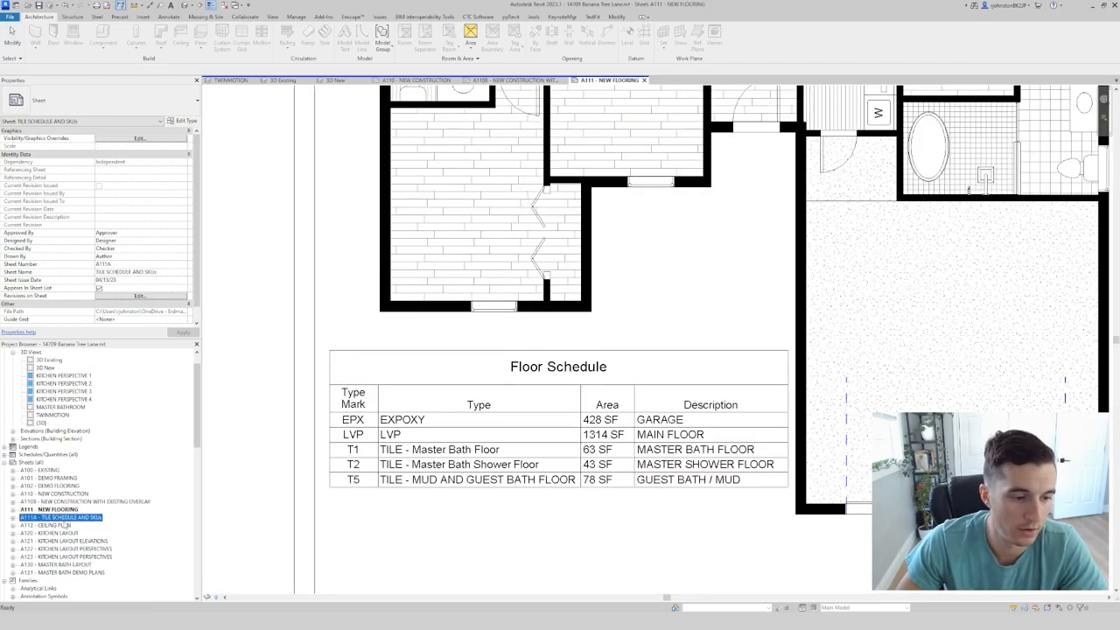